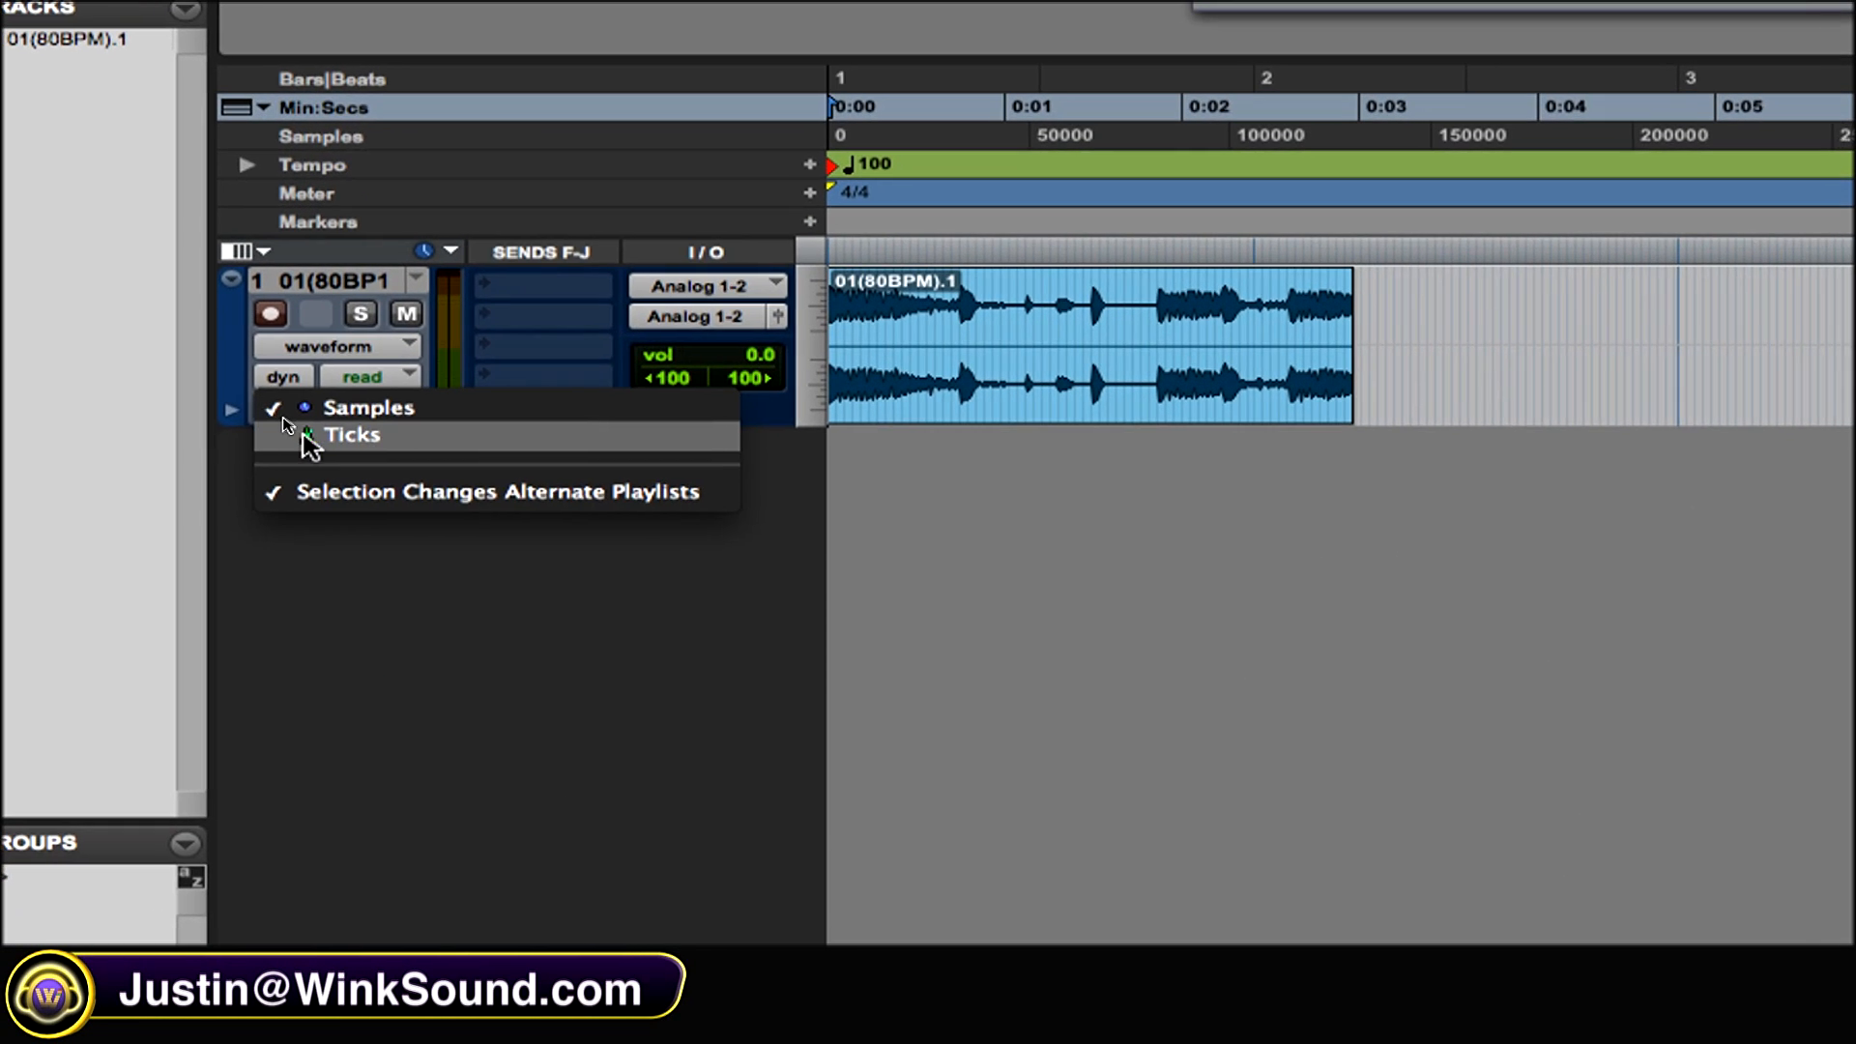
Set the 01(80BPM) track's timebase to Ticks instead of Samples
{"action": "left_click", "coordinate": [352, 435]}
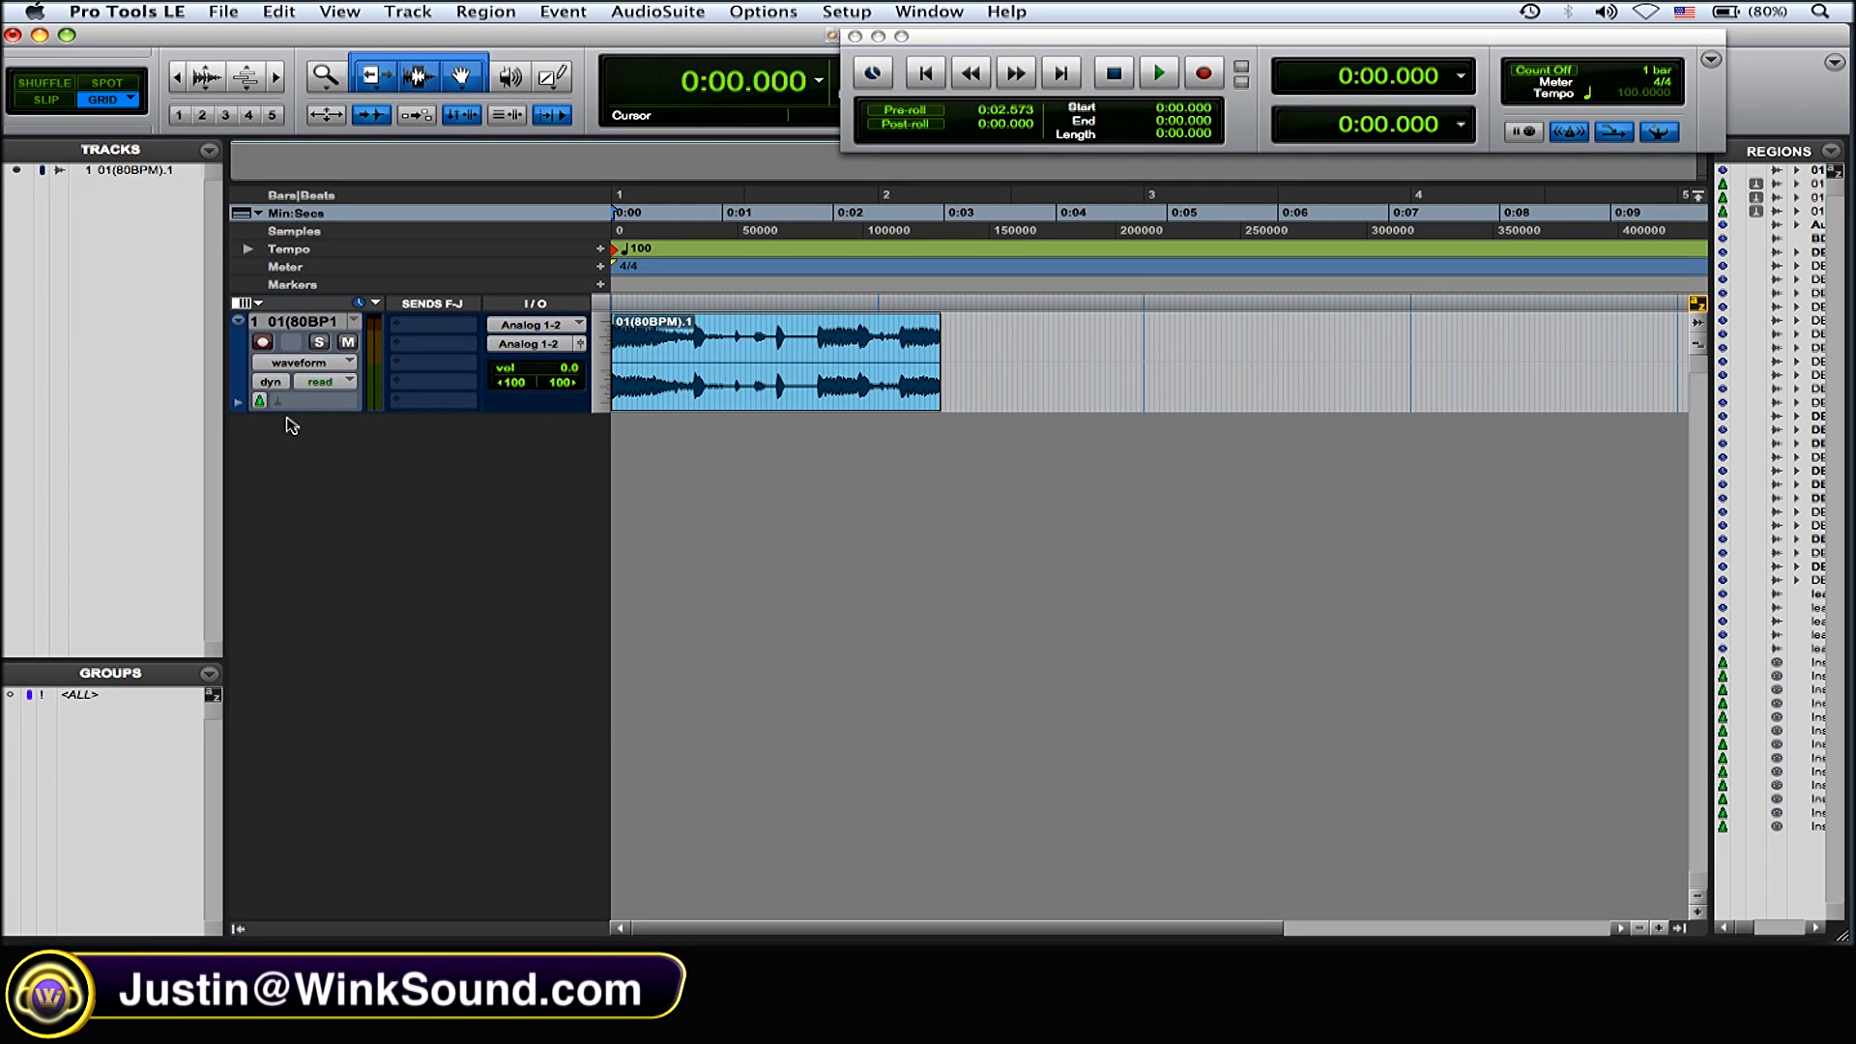
Choose the Rhythmic Elastic Audio plug-in for the 01(80BPM) track
{"action": "left_click", "coordinate": [259, 400]}
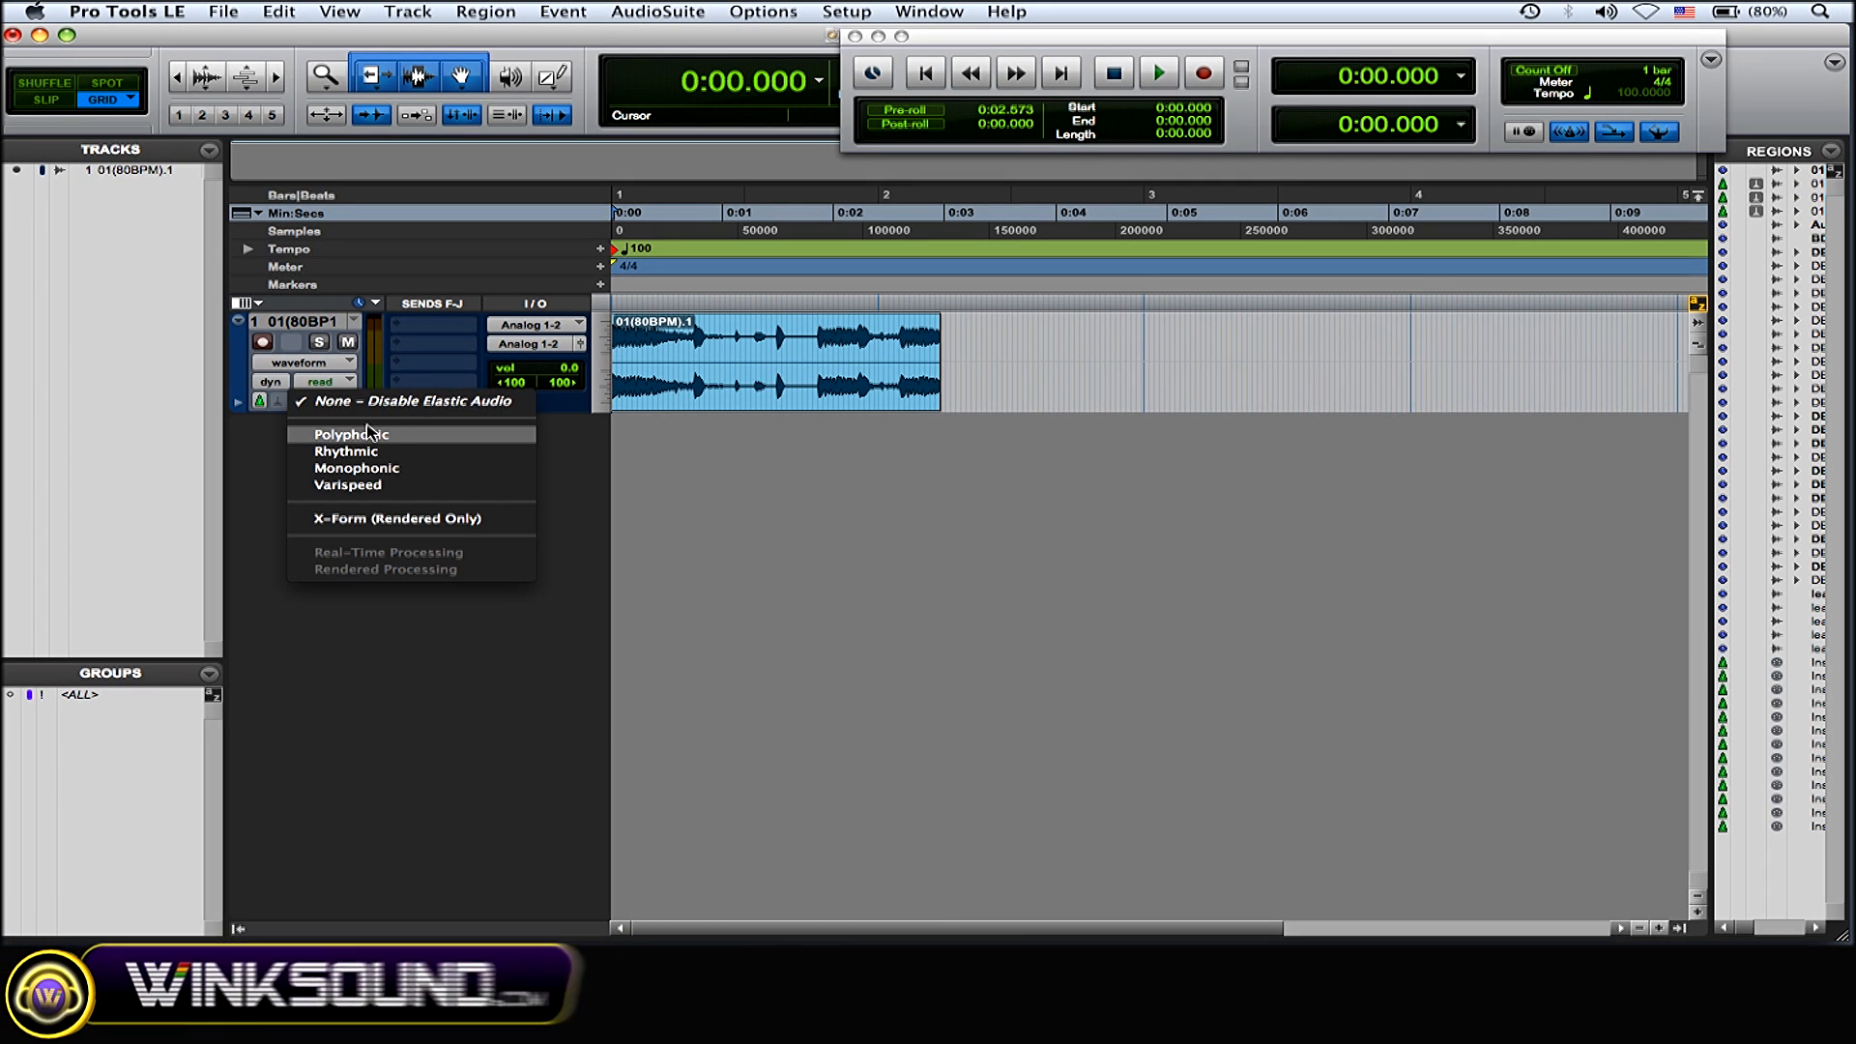
{"action": "mouse_move", "coordinate": [398, 439]}
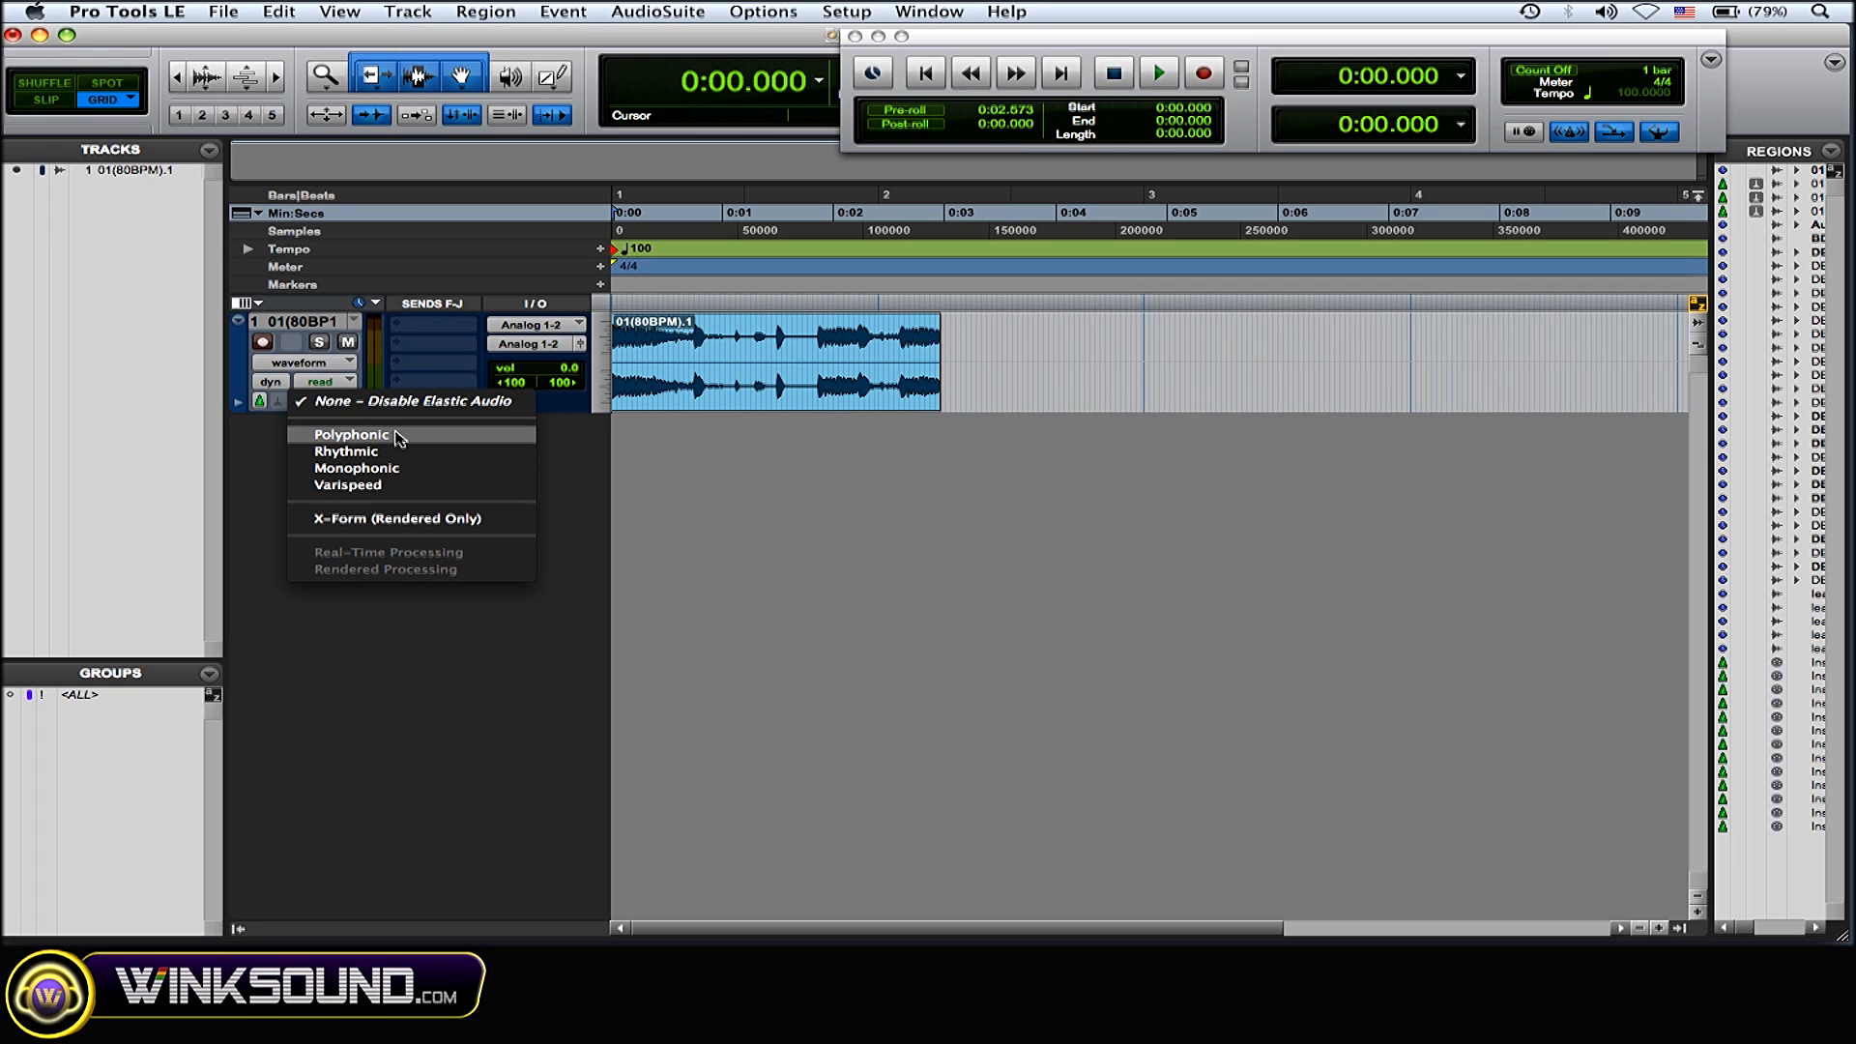
{"action": "mouse_move", "coordinate": [397, 485]}
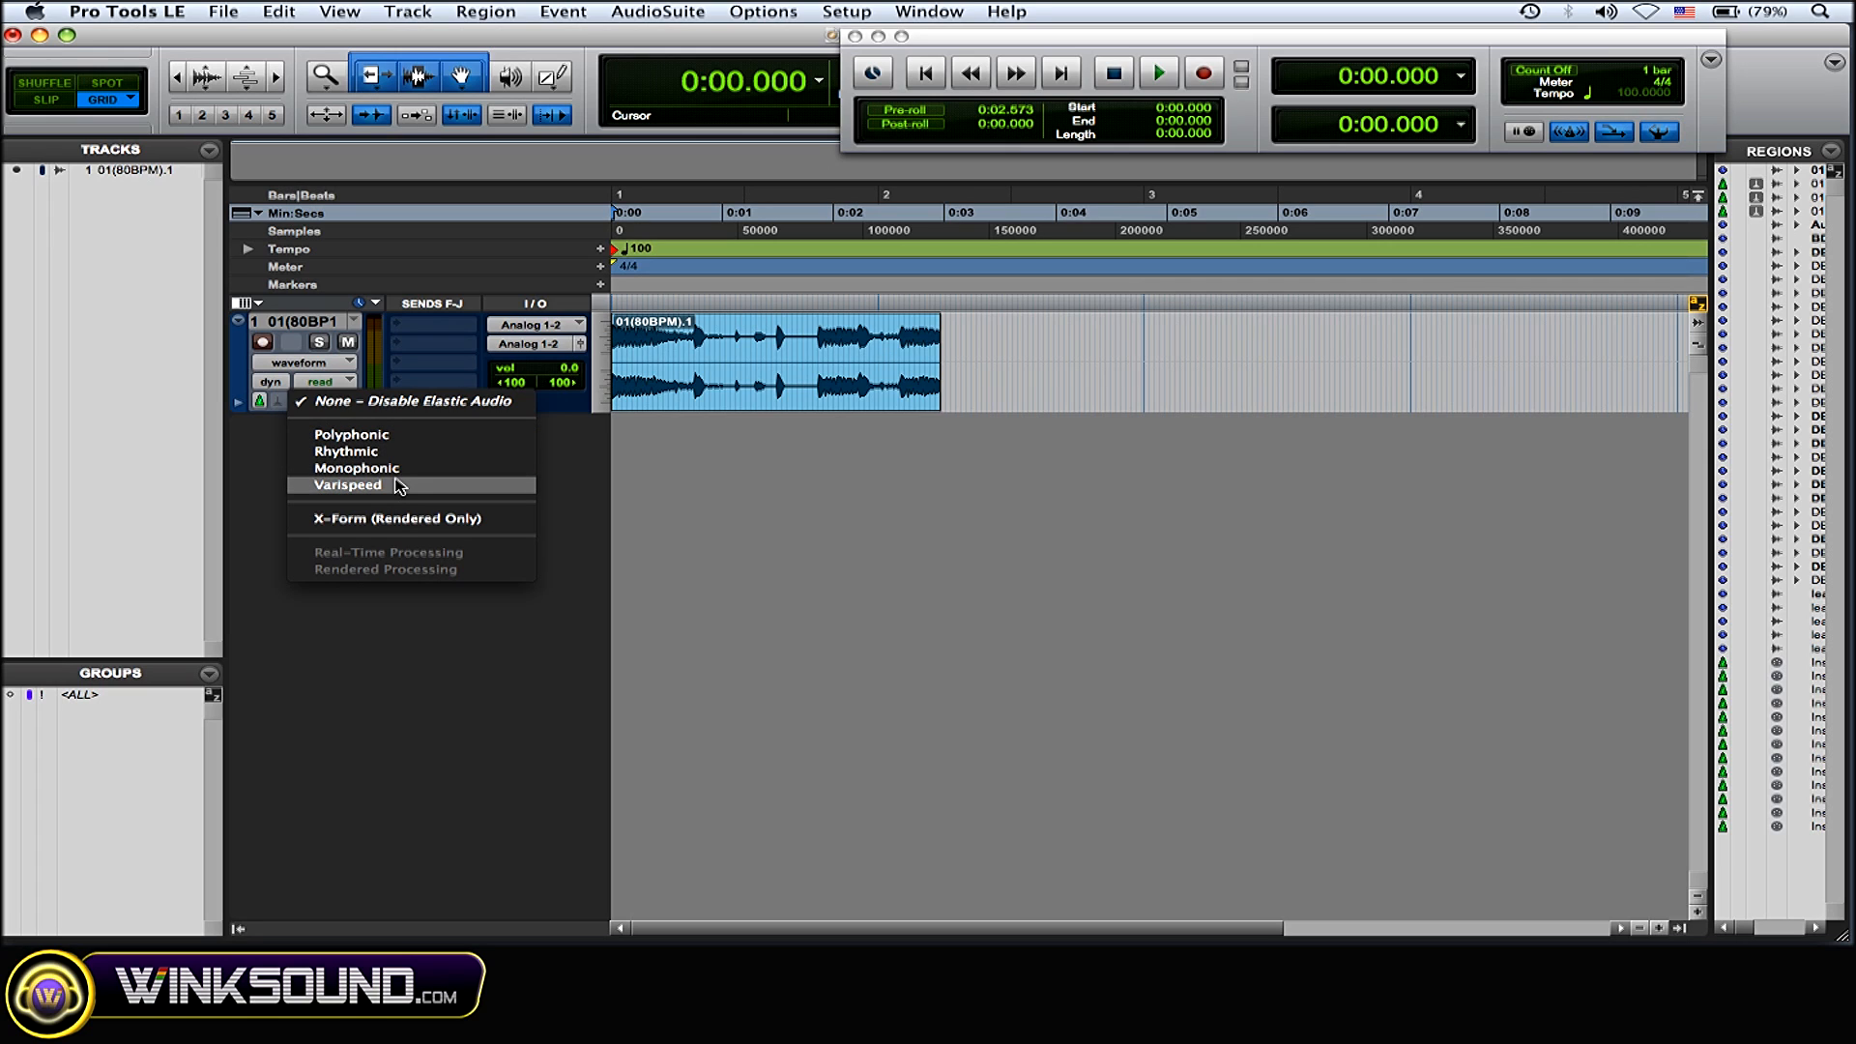
{"action": "mouse_move", "coordinate": [350, 435]}
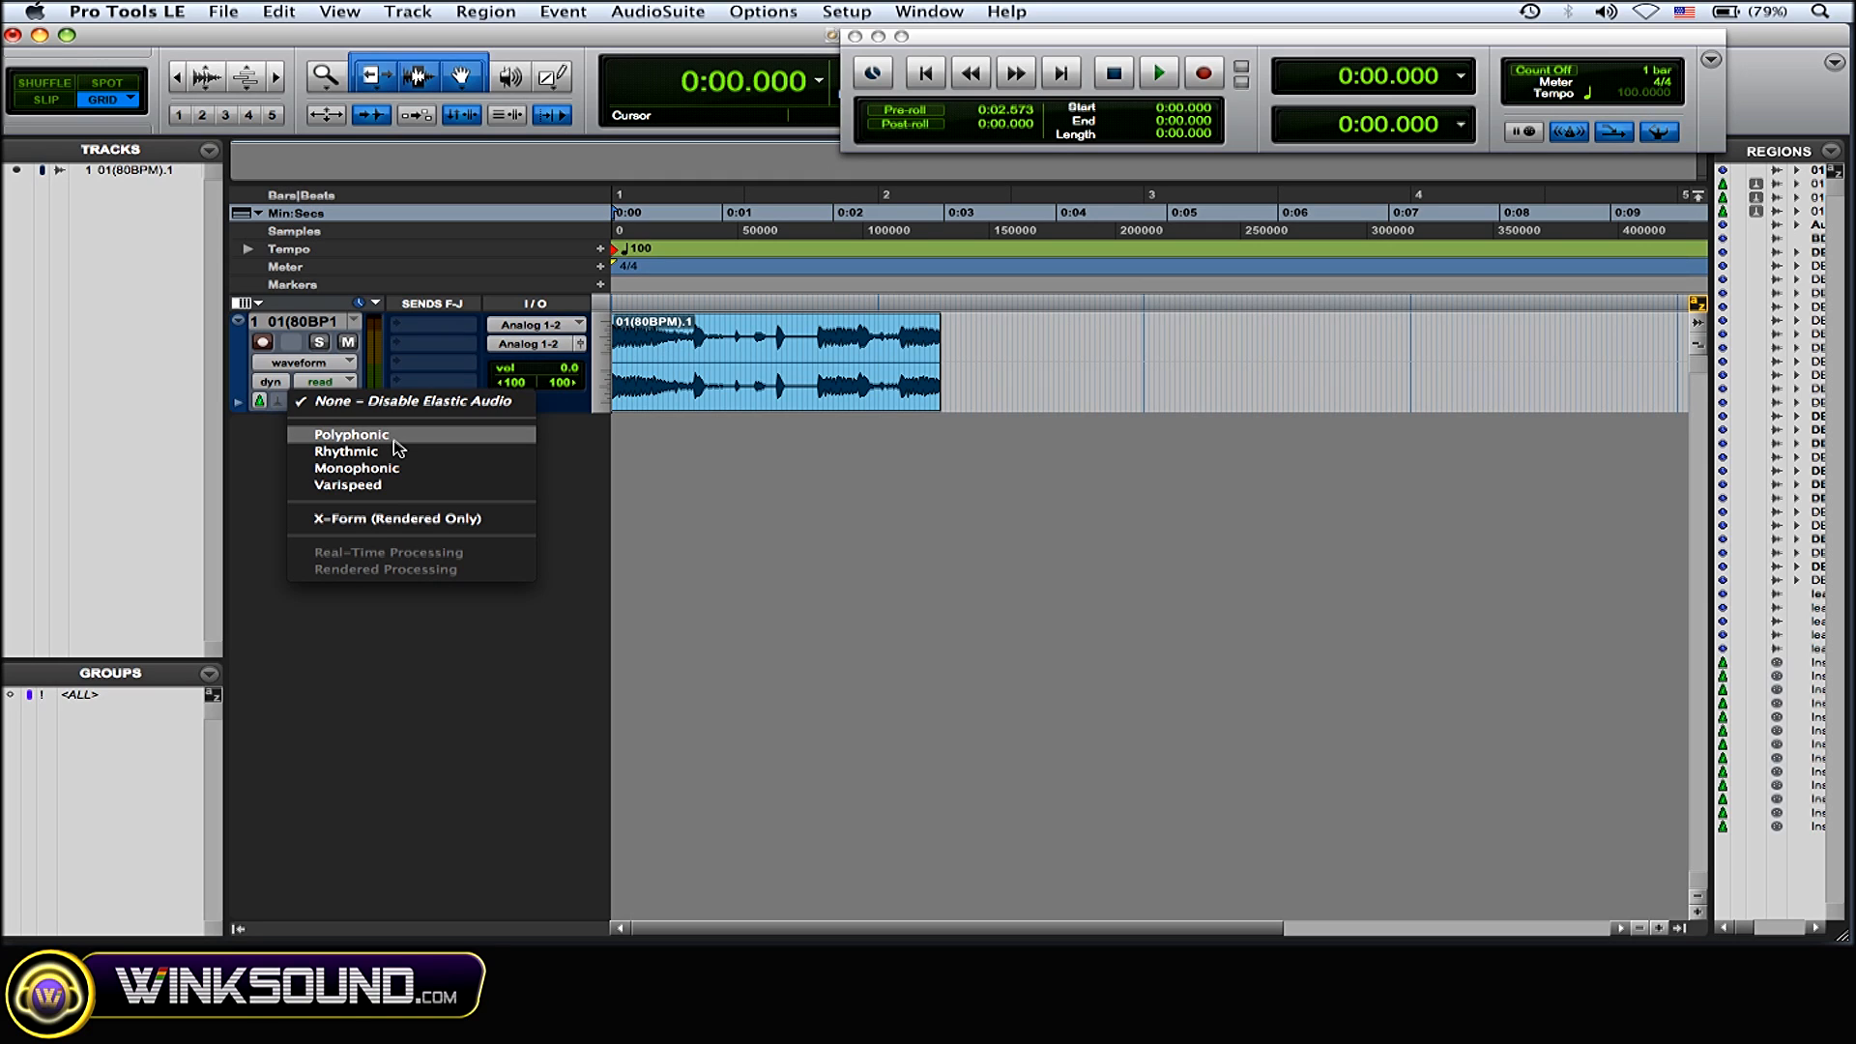
{"action": "mouse_move", "coordinate": [396, 453]}
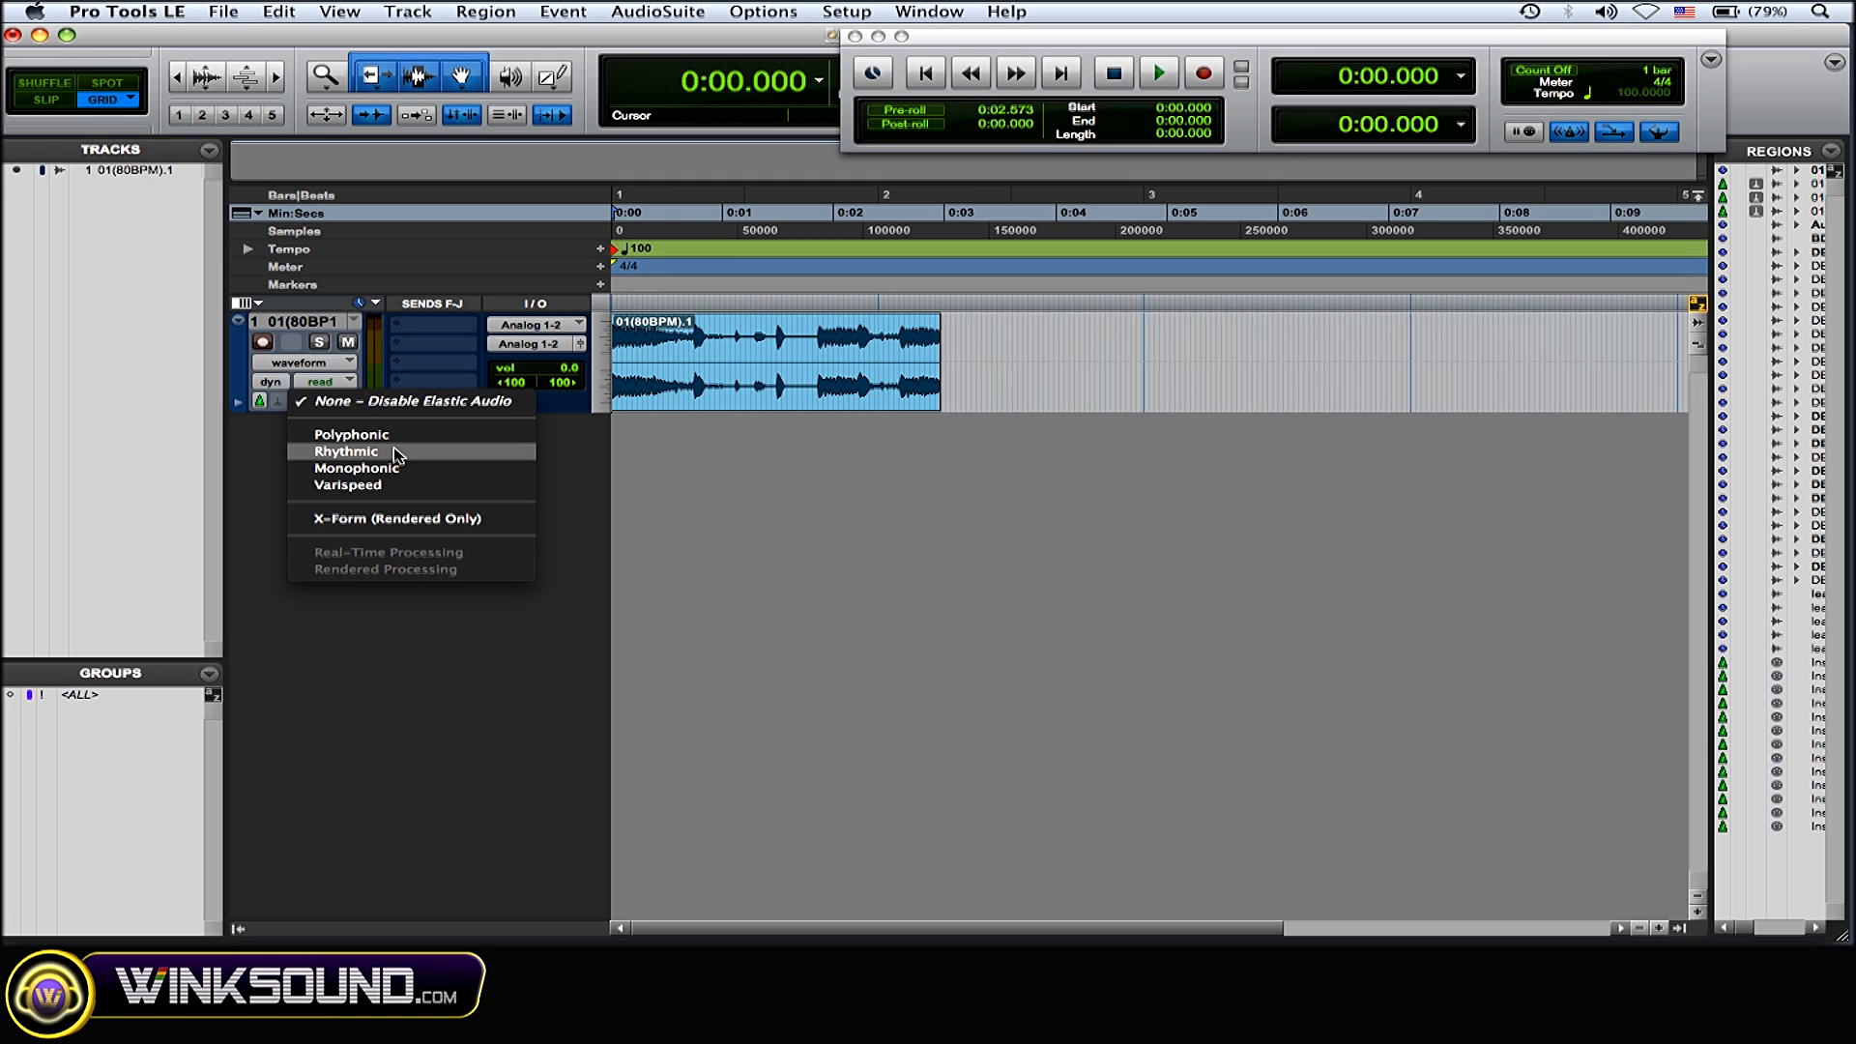
{"action": "mouse_move", "coordinate": [397, 468]}
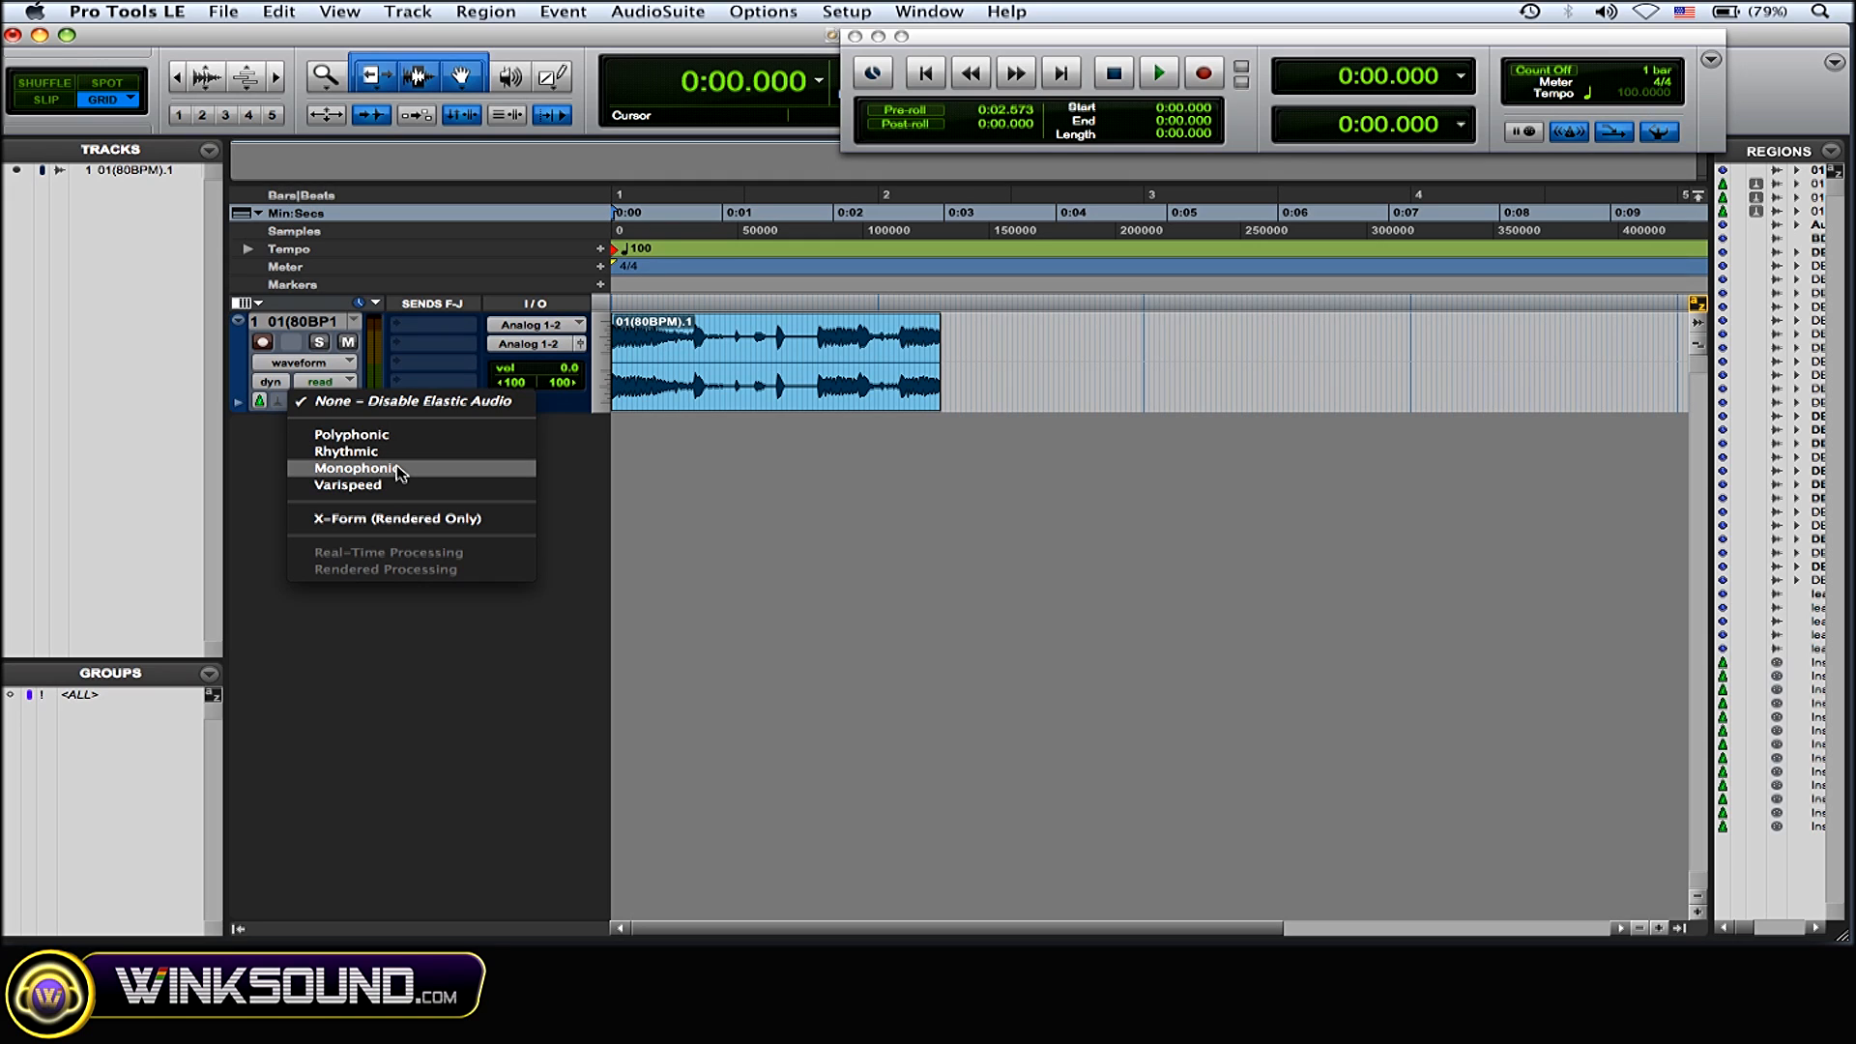
{"action": "mouse_move", "coordinate": [398, 485]}
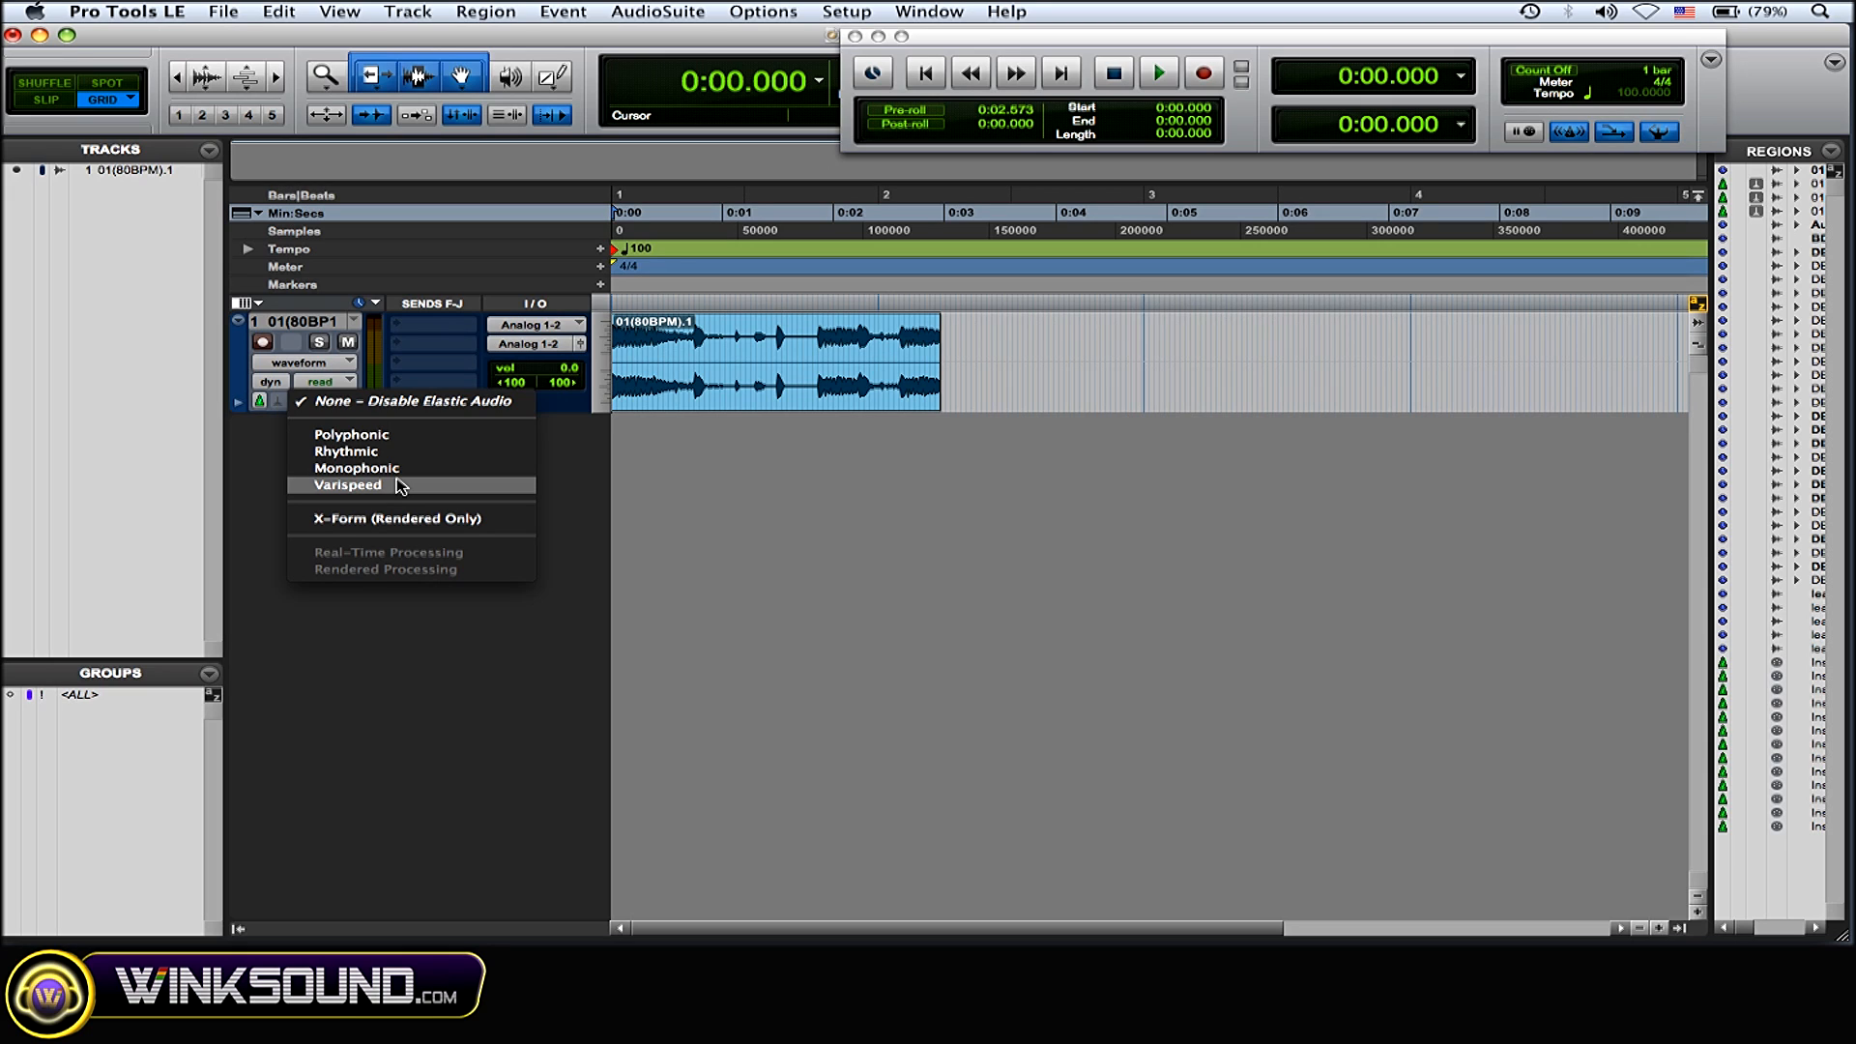
{"action": "mouse_move", "coordinate": [360, 467]}
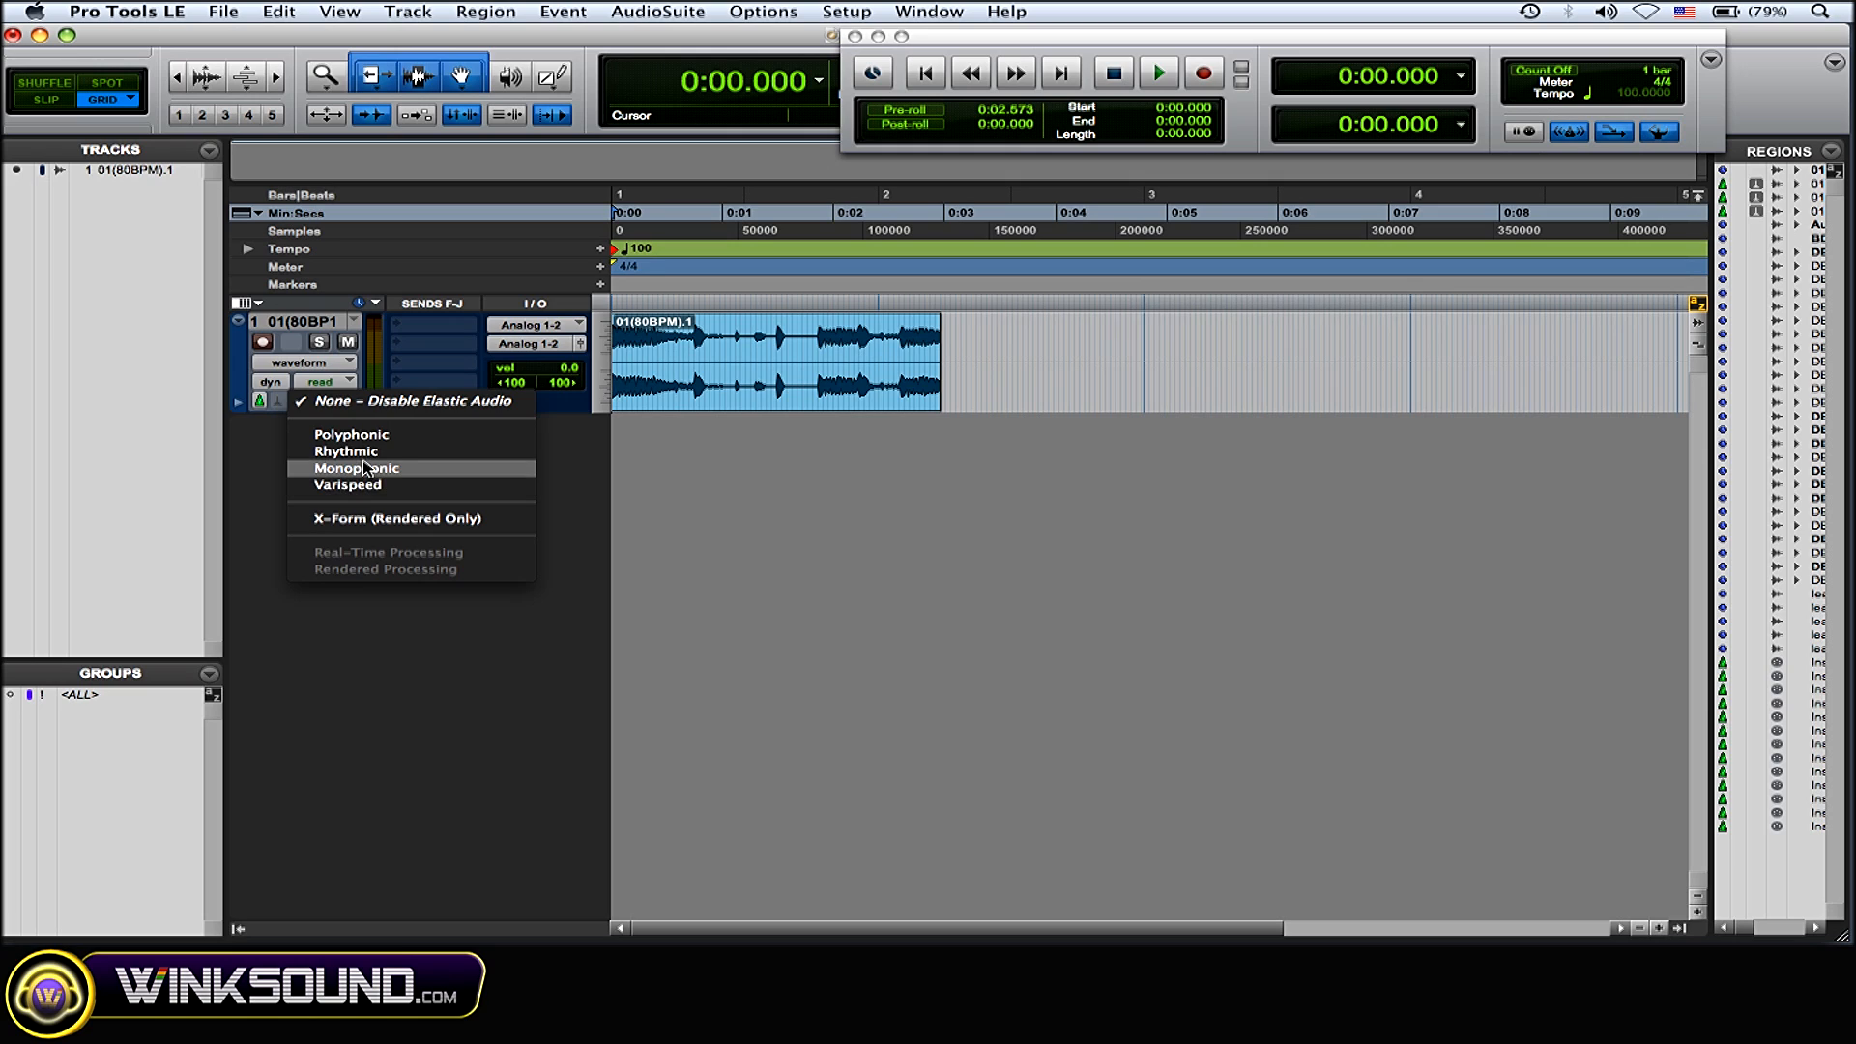
{"action": "left_click", "coordinate": [346, 450]}
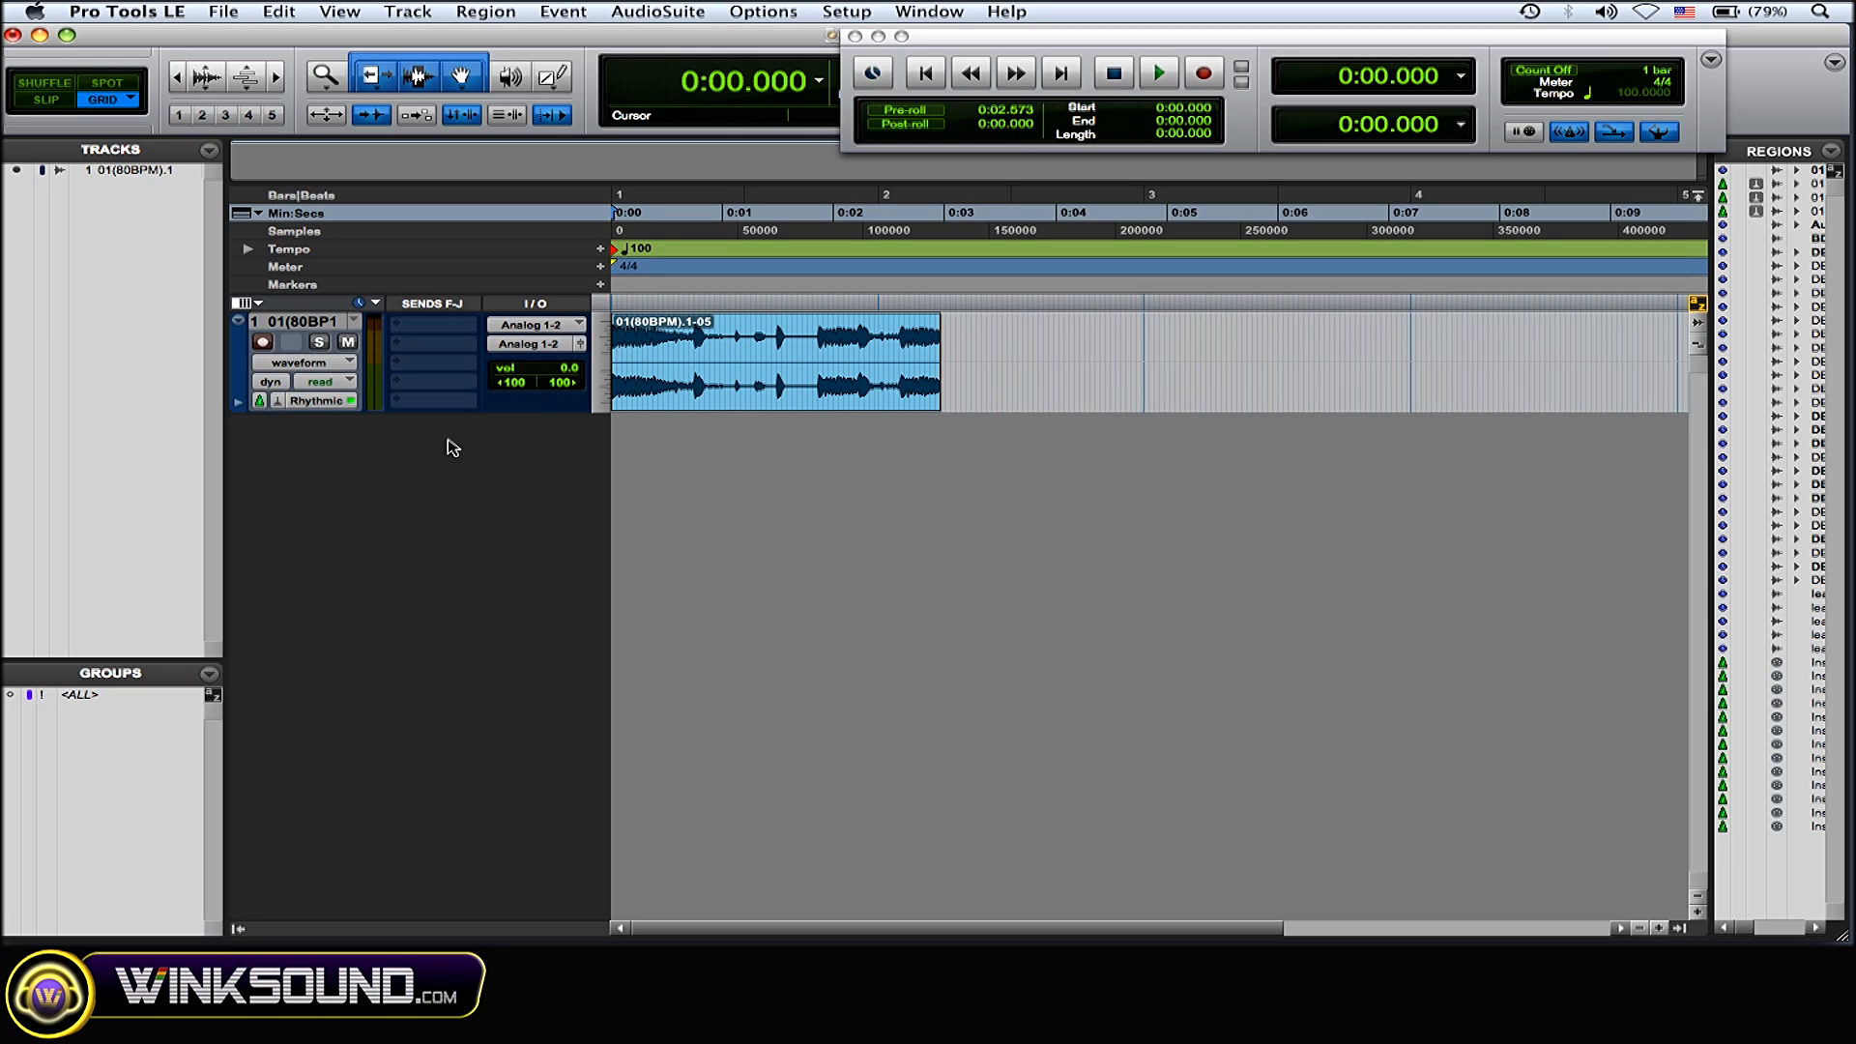
{"action": "left_click", "coordinate": [678, 417]}
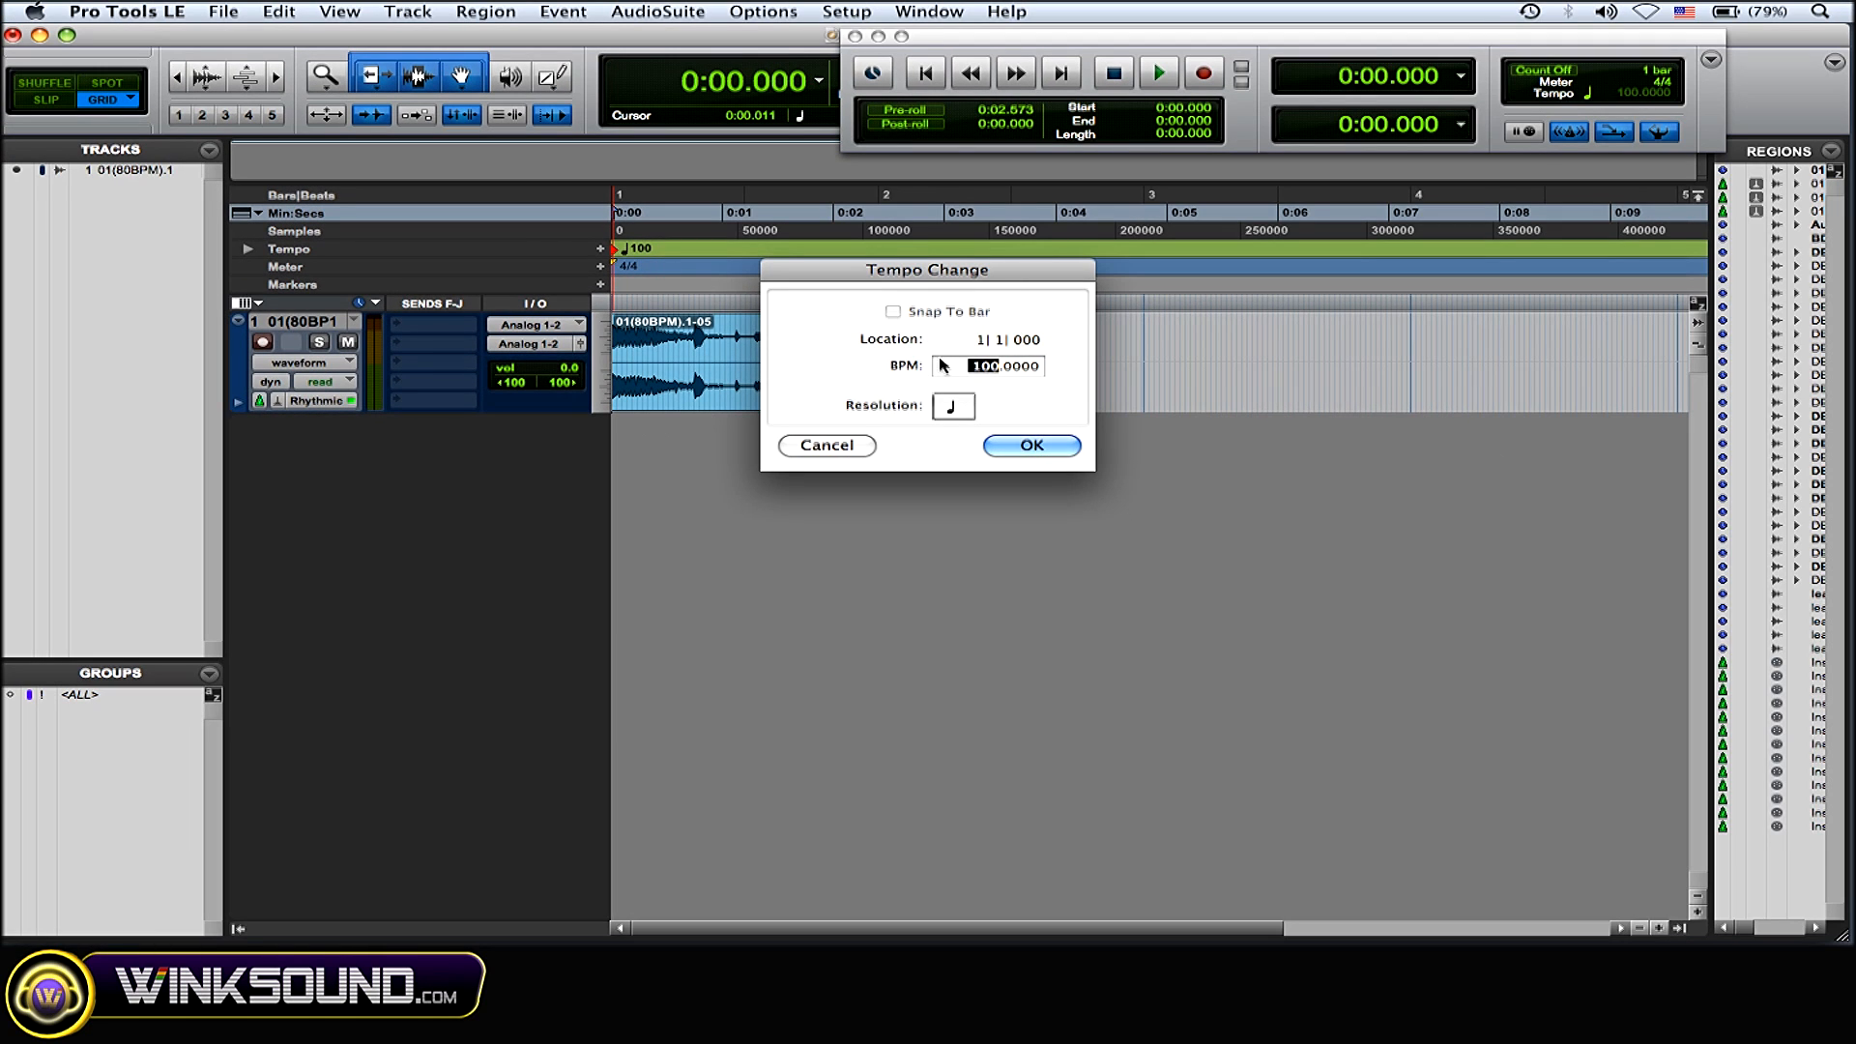
{"action": "mouse_move", "coordinate": [988, 373]}
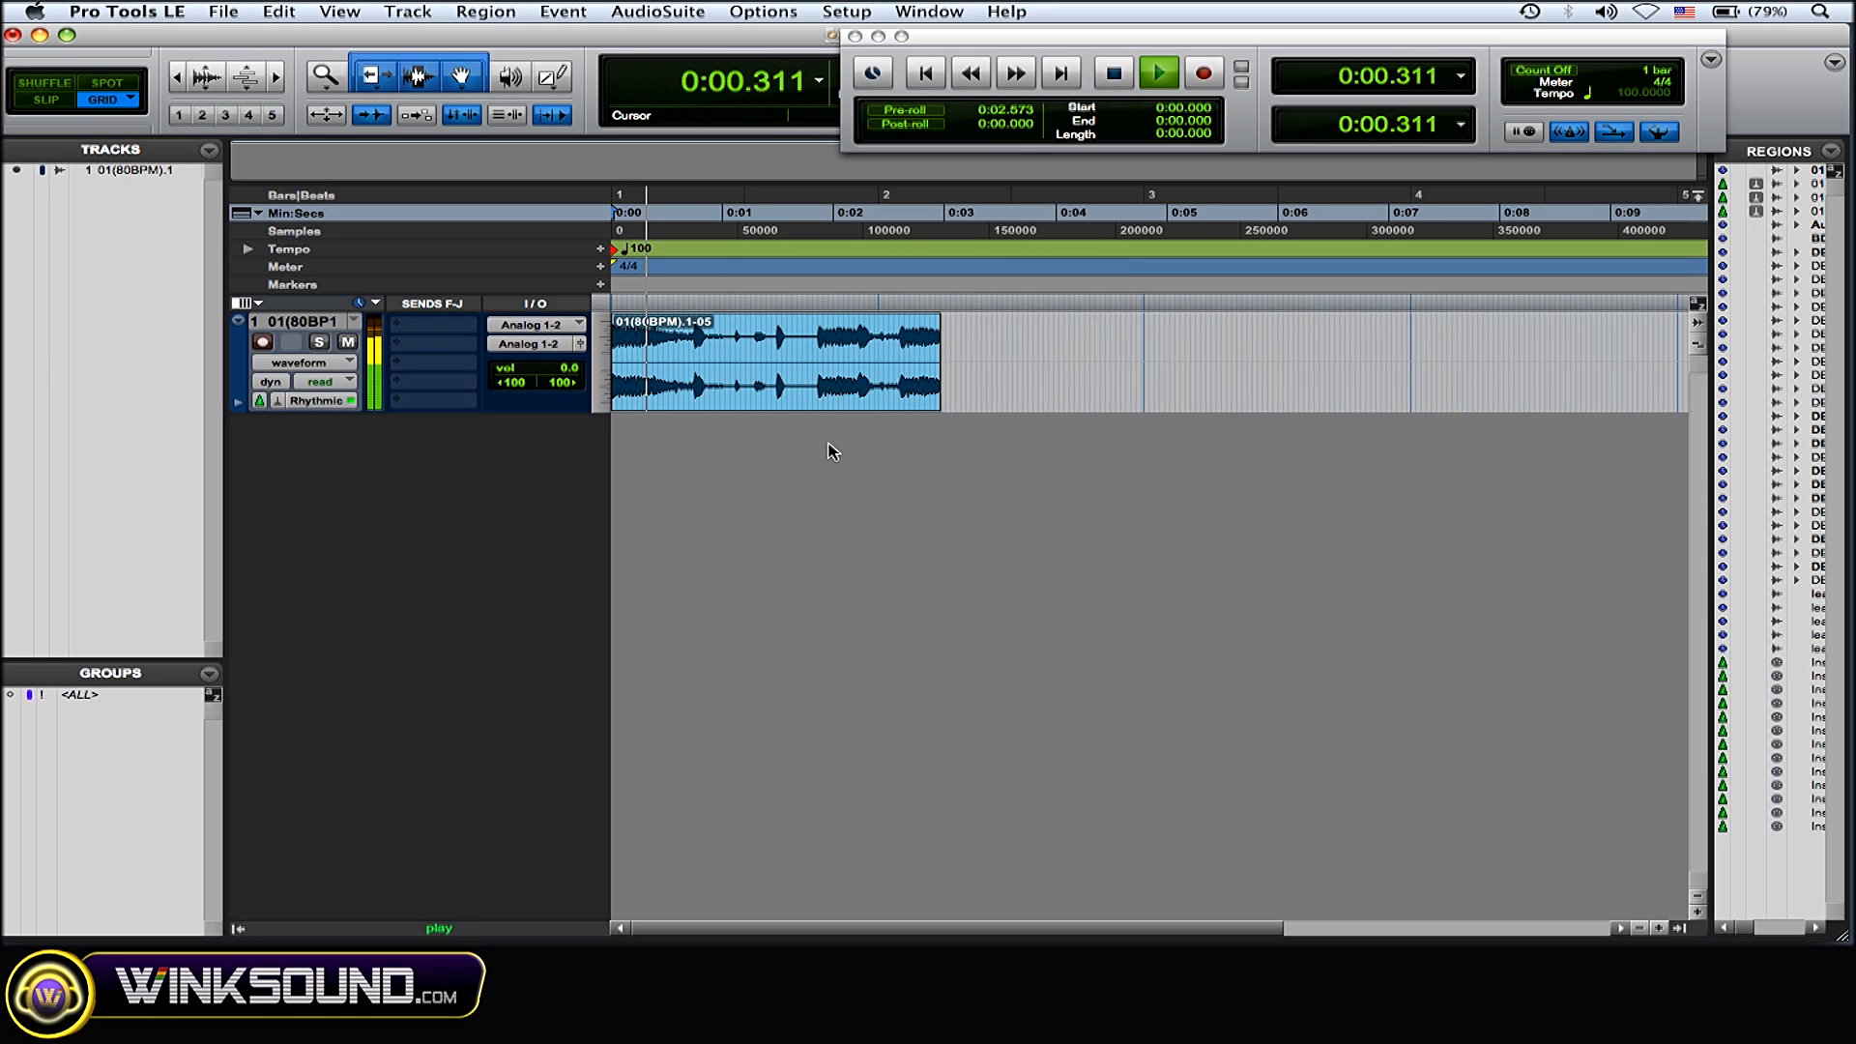
{"action": "left_click", "coordinate": [1158, 72]}
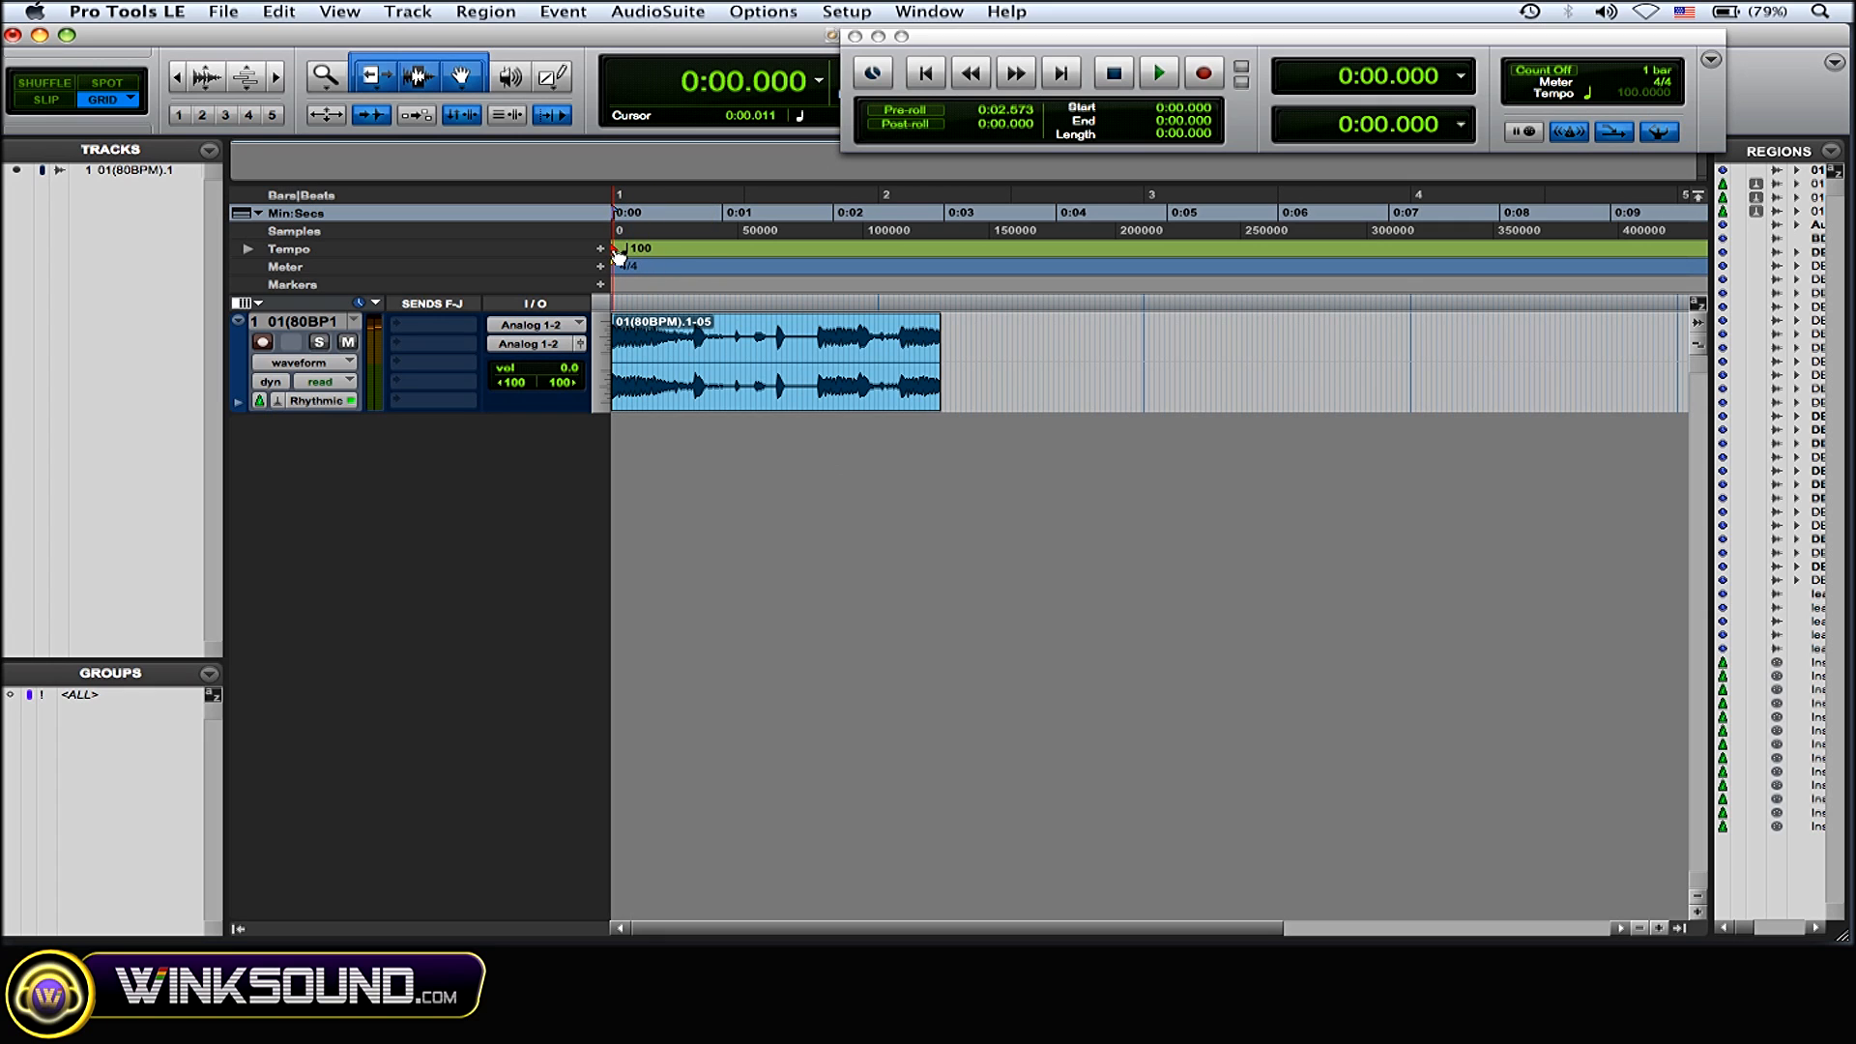
Set the tempo marker at the session start to 50 BPM
{"action": "double_click", "coordinate": [617, 249]}
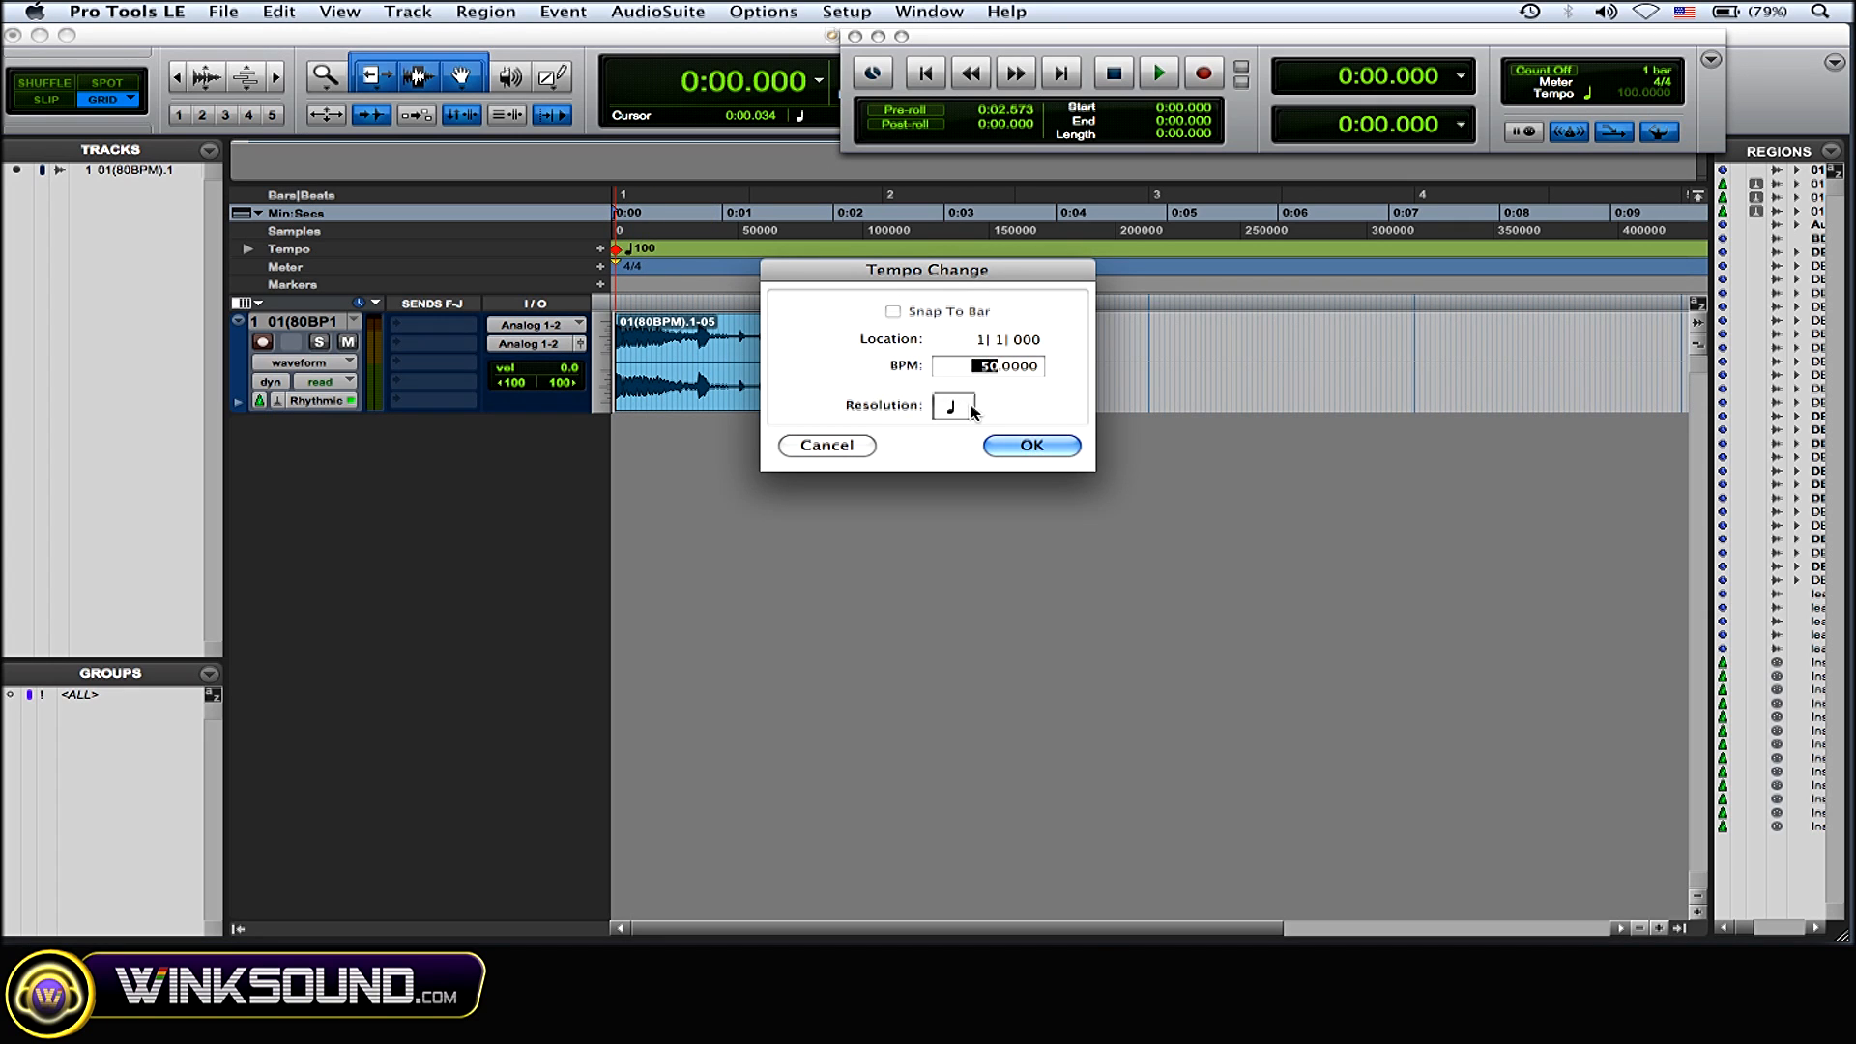
{"action": "left_click", "coordinate": [1028, 444]}
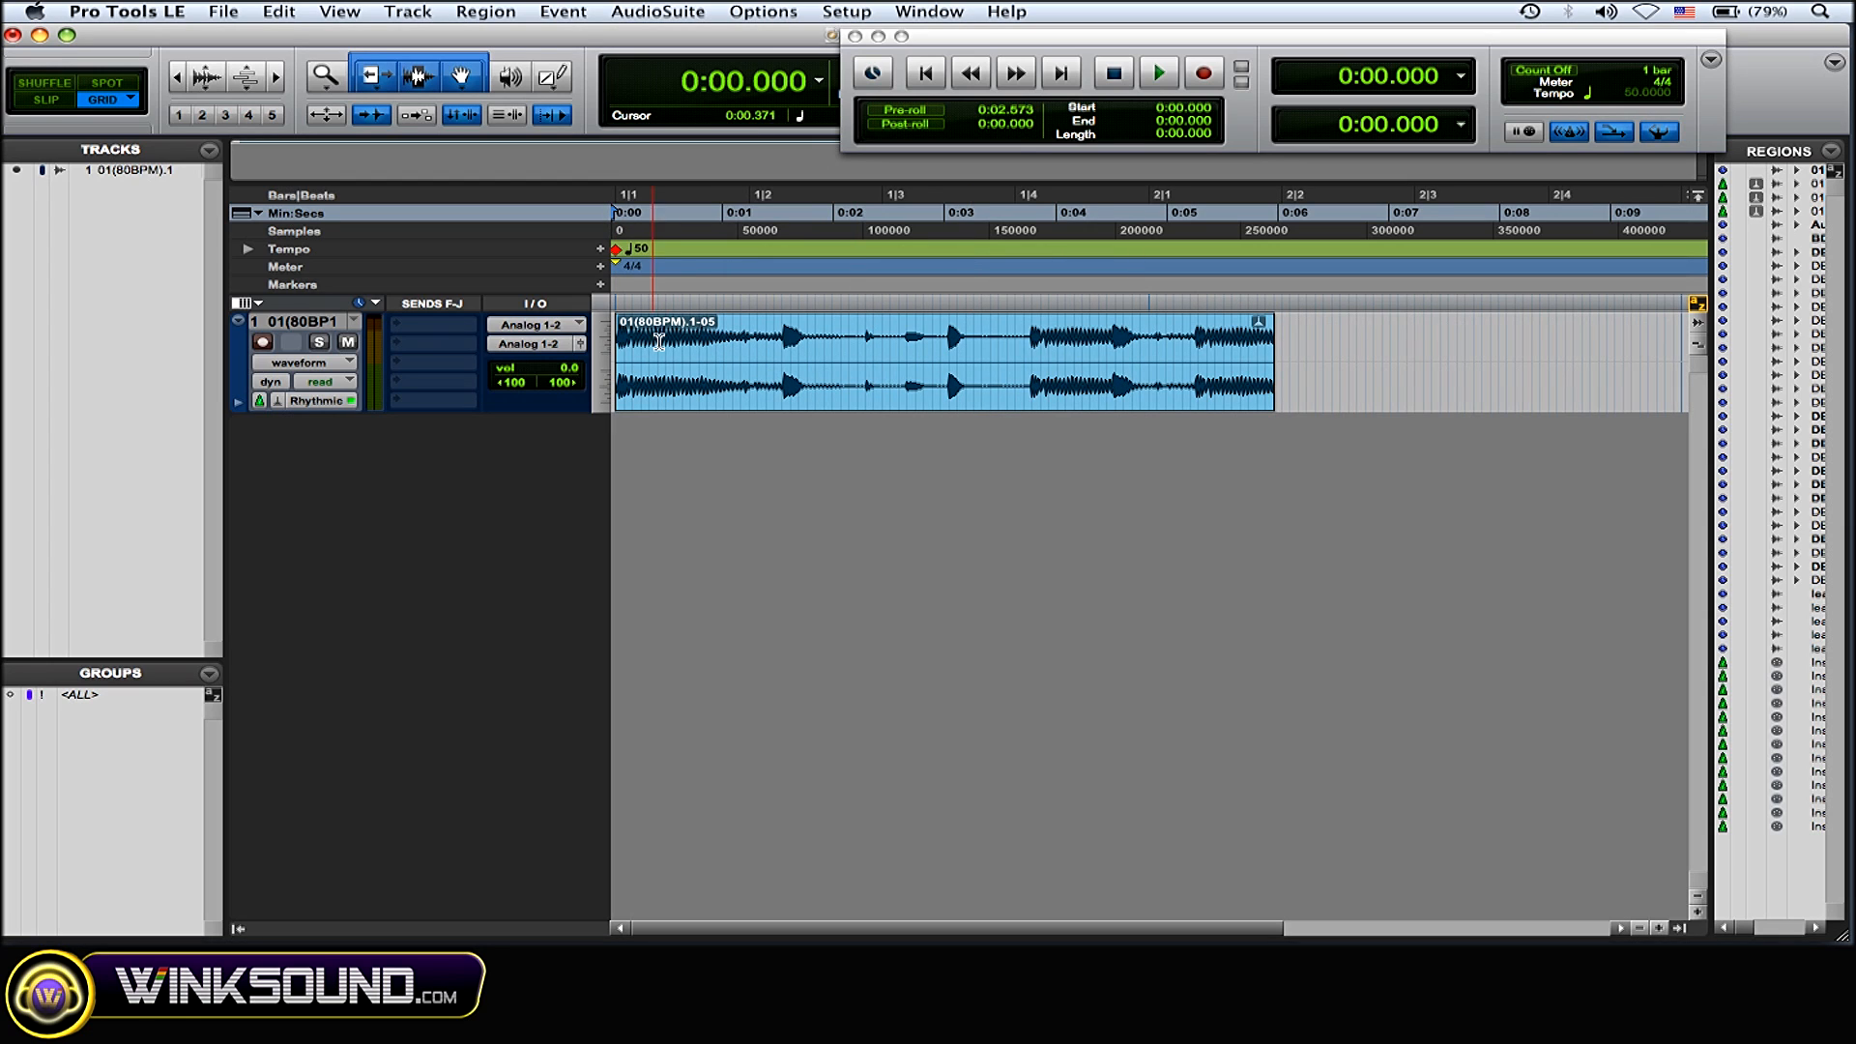
Play back the stretched loop, then stop playback
{"action": "left_click", "coordinate": [1158, 72]}
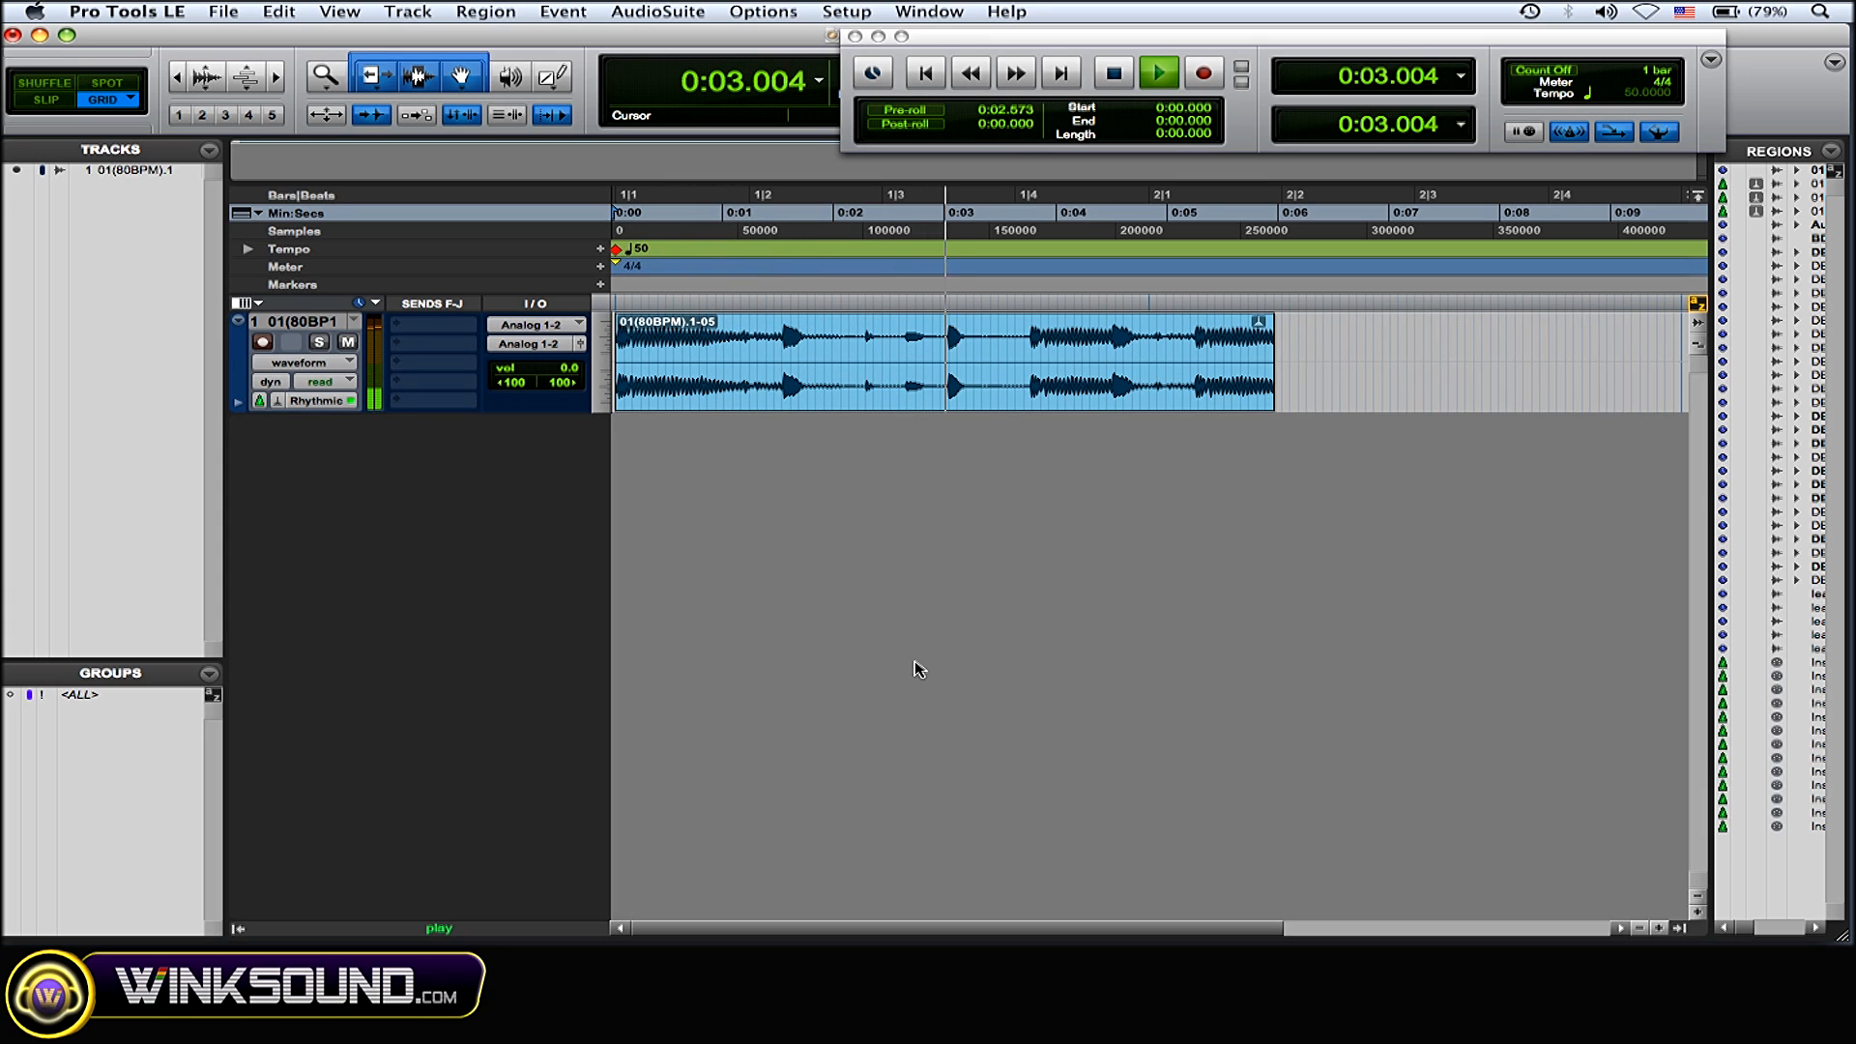
{"action": "left_click", "coordinate": [1111, 72]}
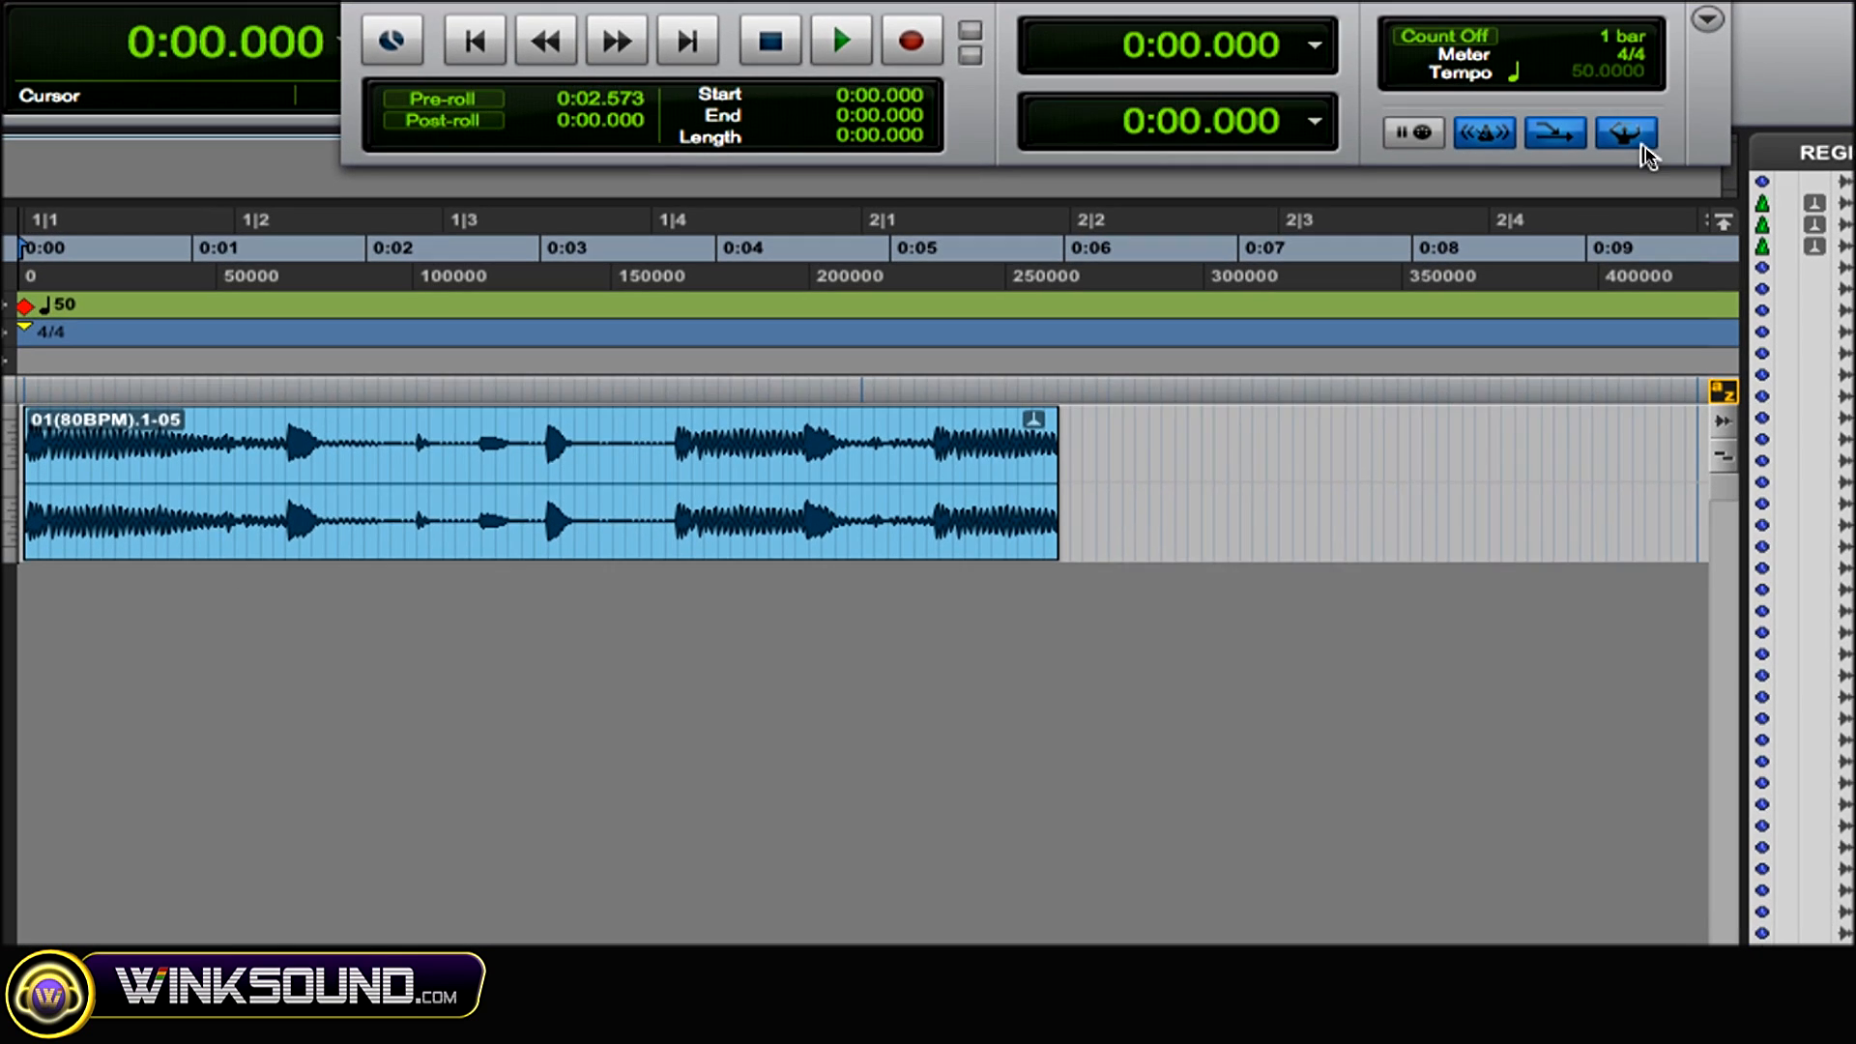
Disable the Conductor Track so the session reverts to manual 100 BPM tempo
{"action": "left_click", "coordinate": [1628, 134]}
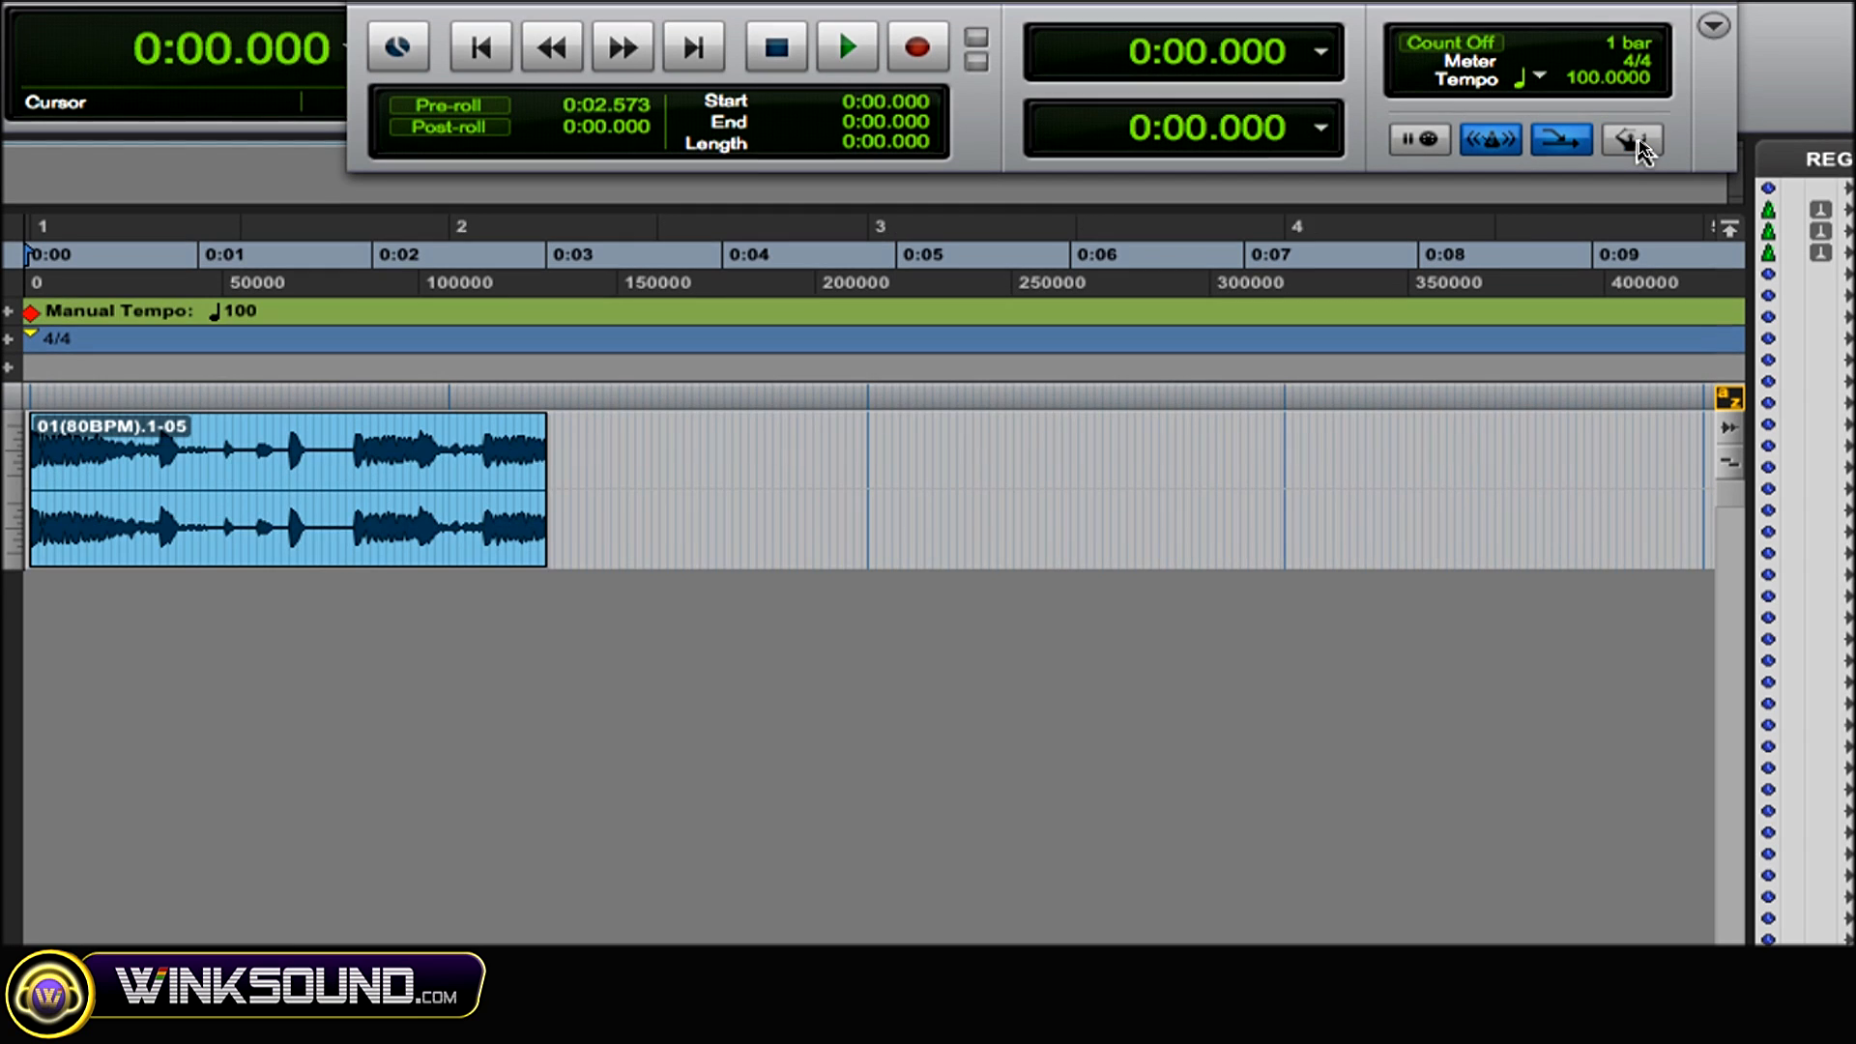
{"action": "mouse_move", "coordinate": [1634, 139]}
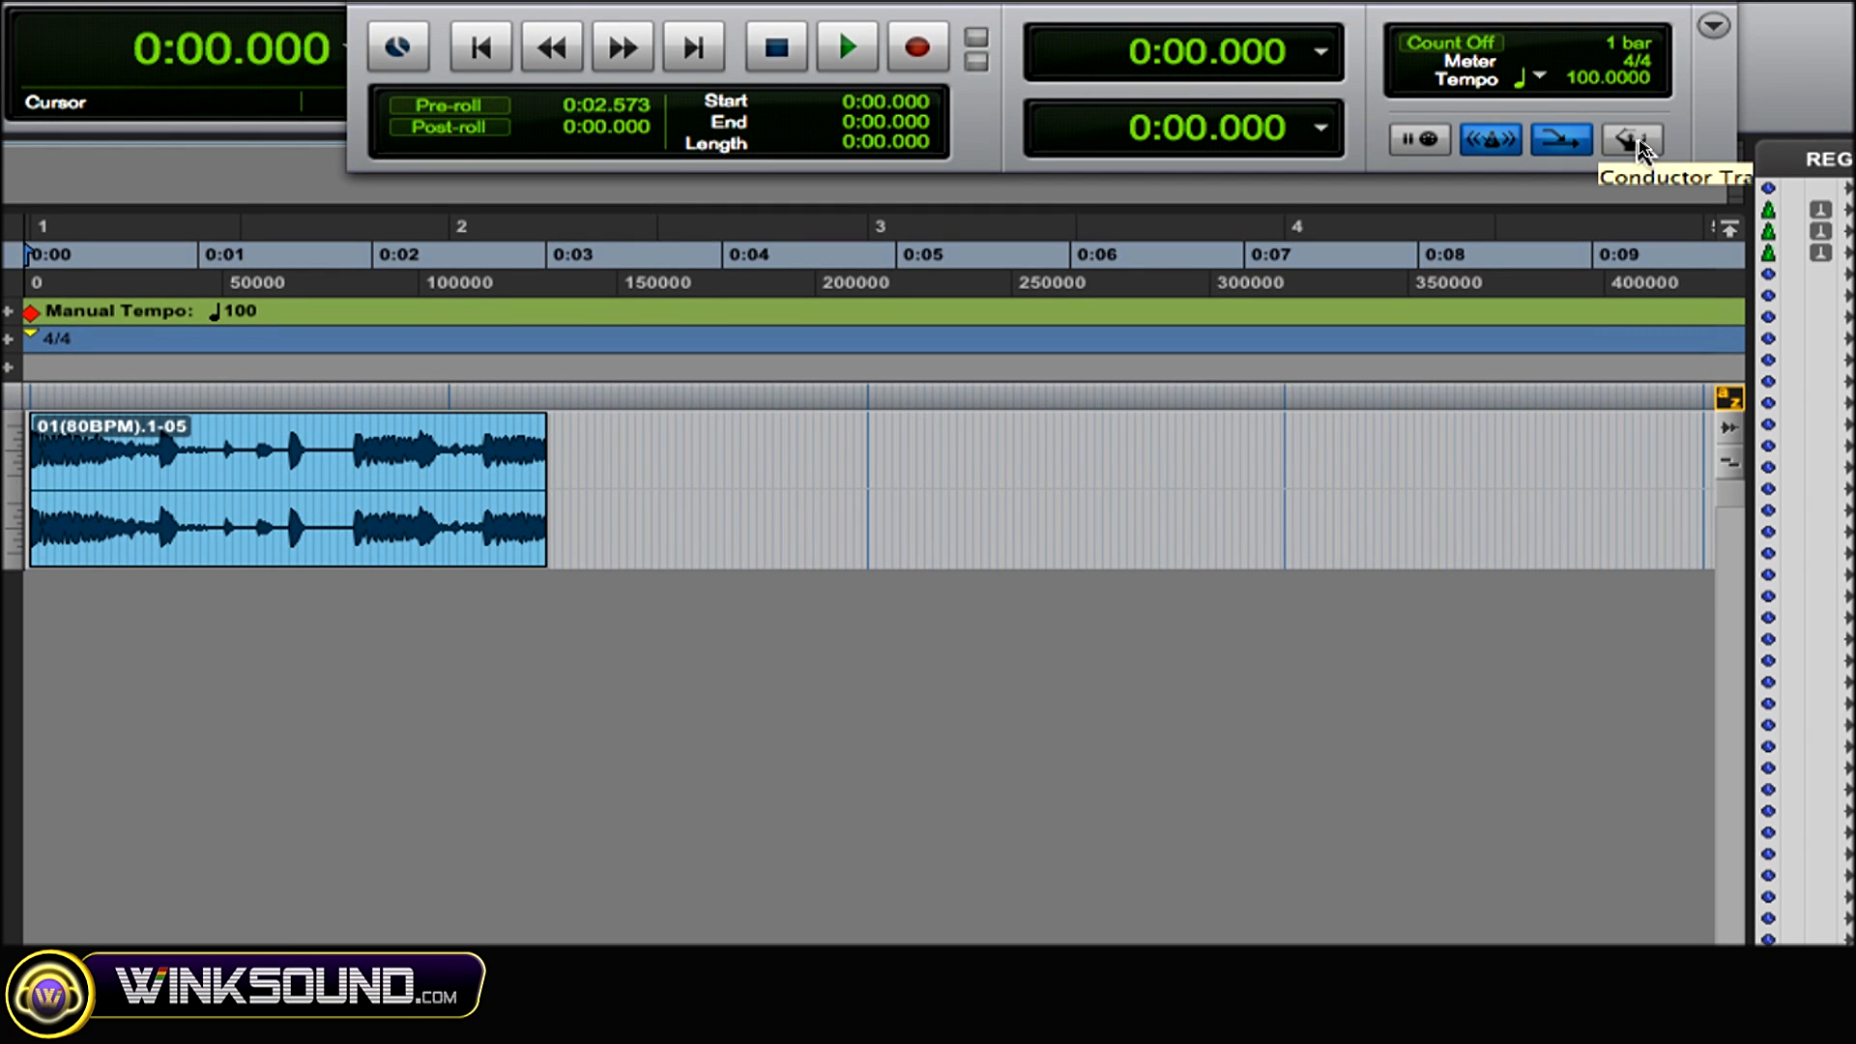